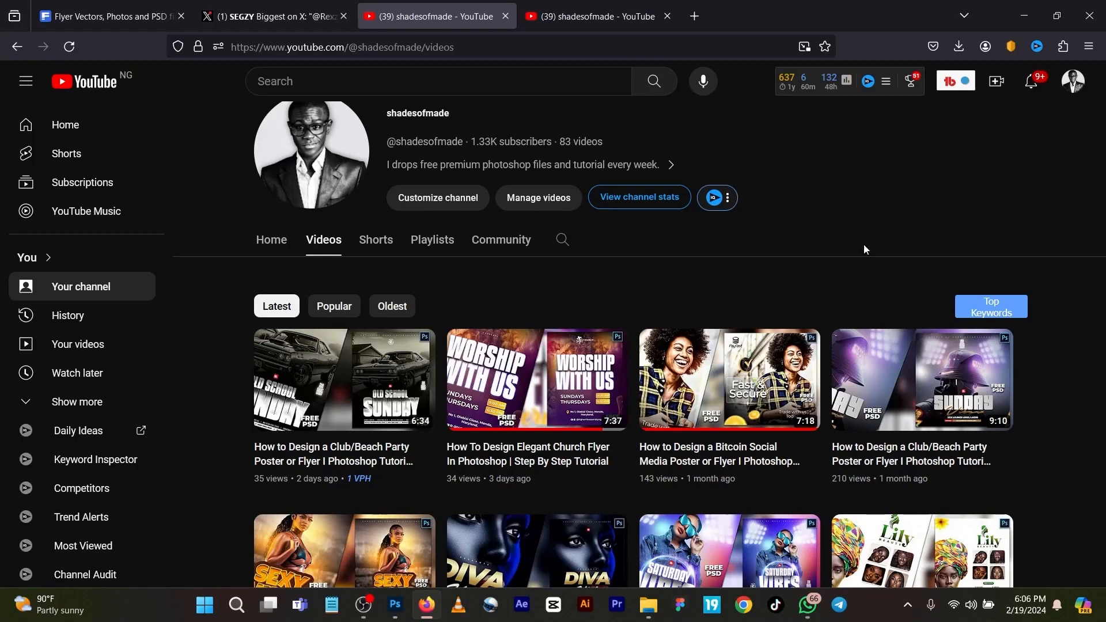
mouse_move(886, 266)
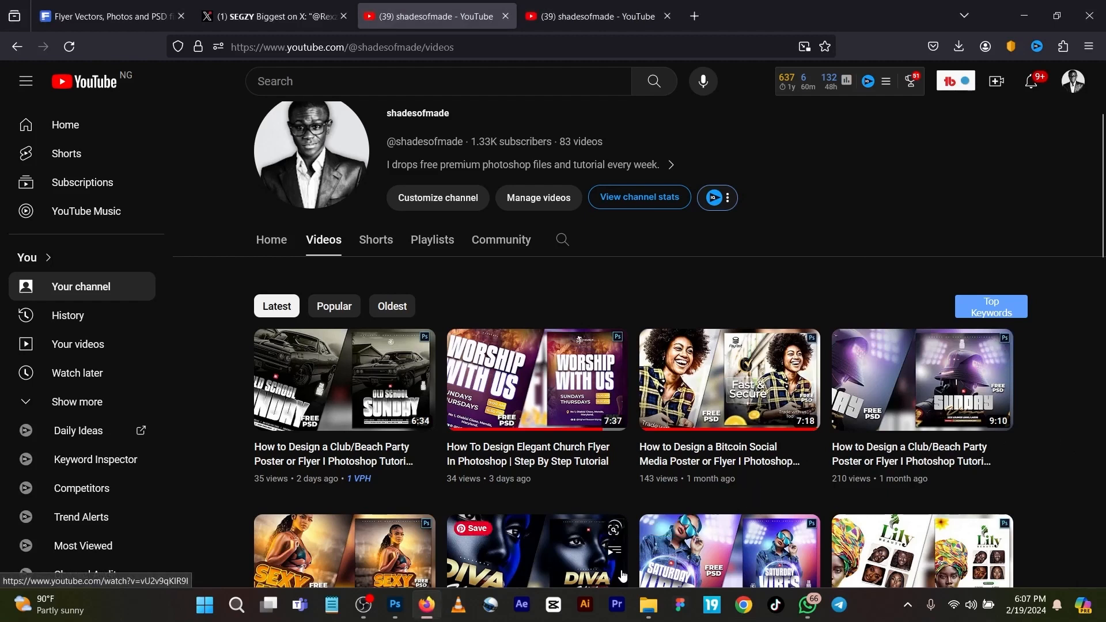
mouse_move(720, 422)
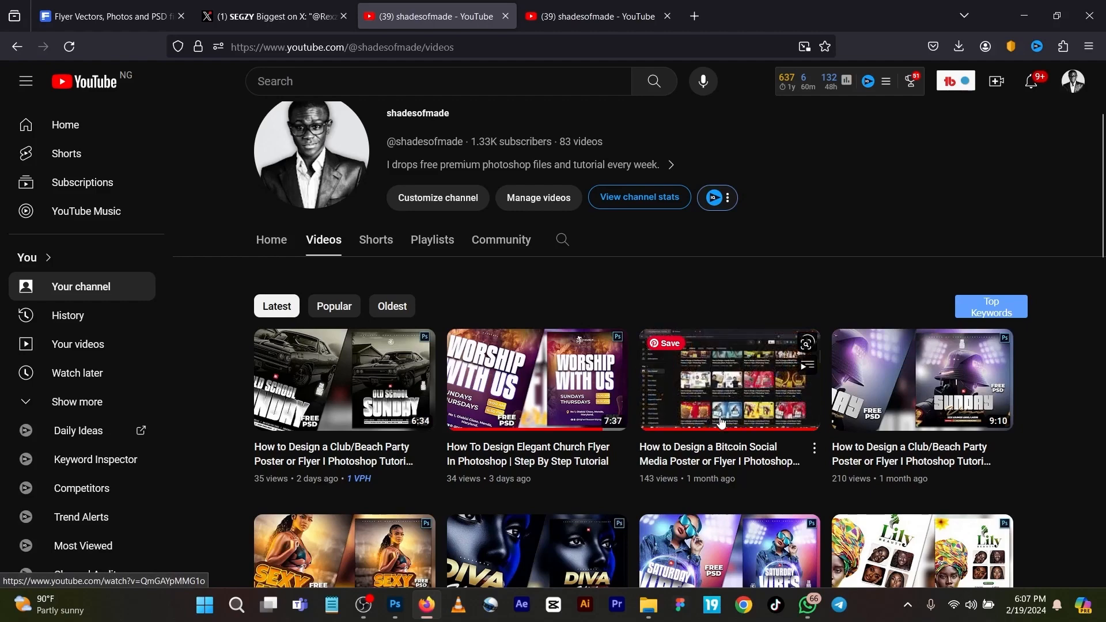
Scroll through the SATURDAY flyer's layers to review its contents before rebuilding
scroll("down", 3)
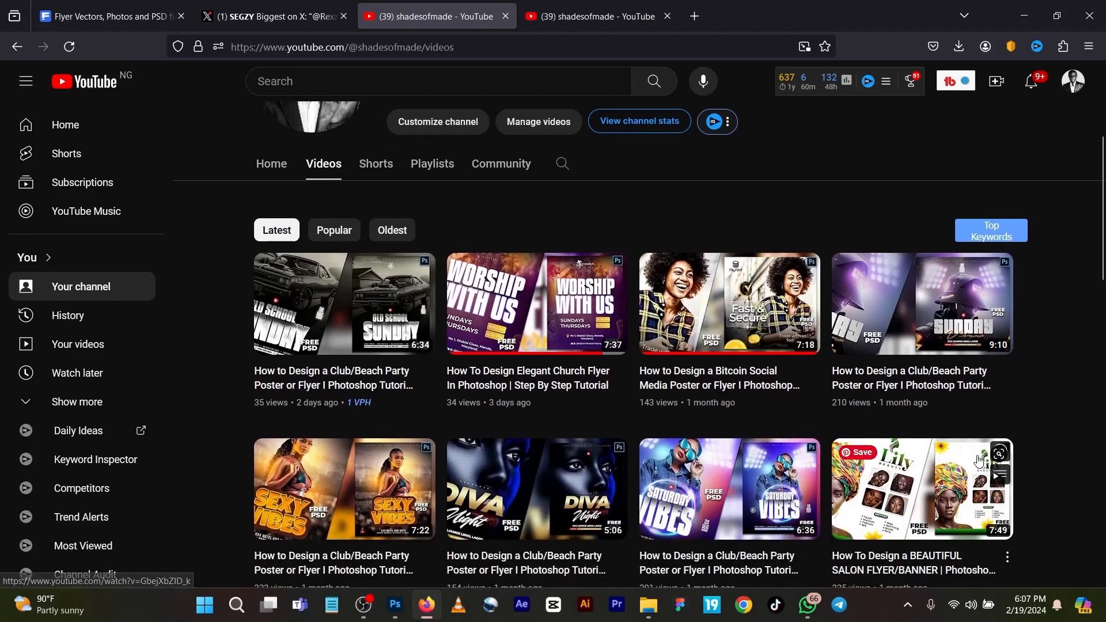
scroll("down", 3)
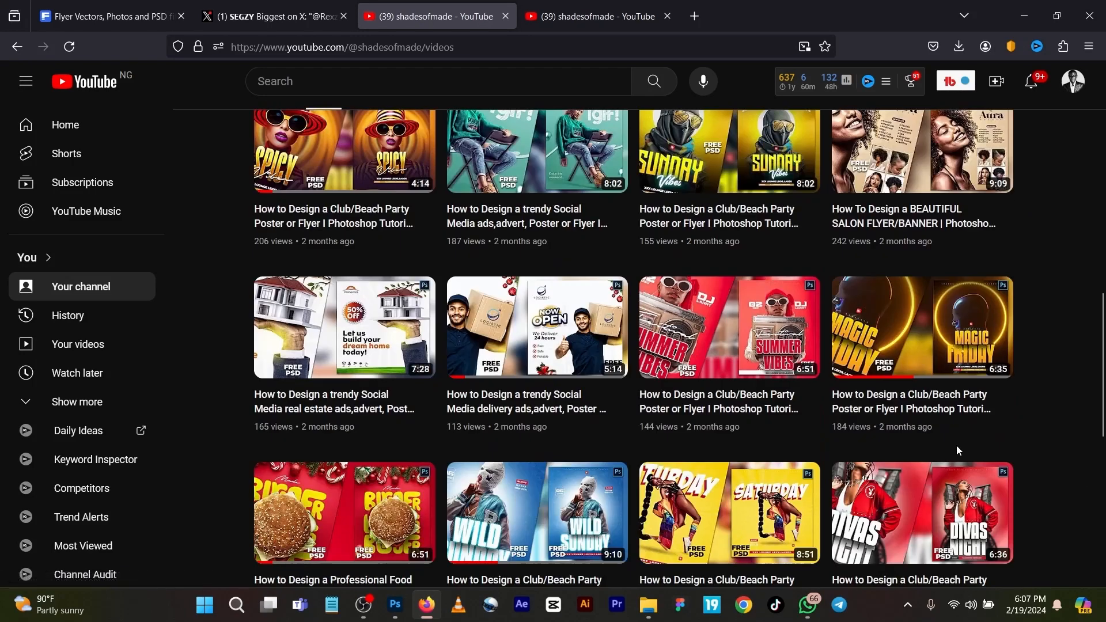
scroll("down", 3)
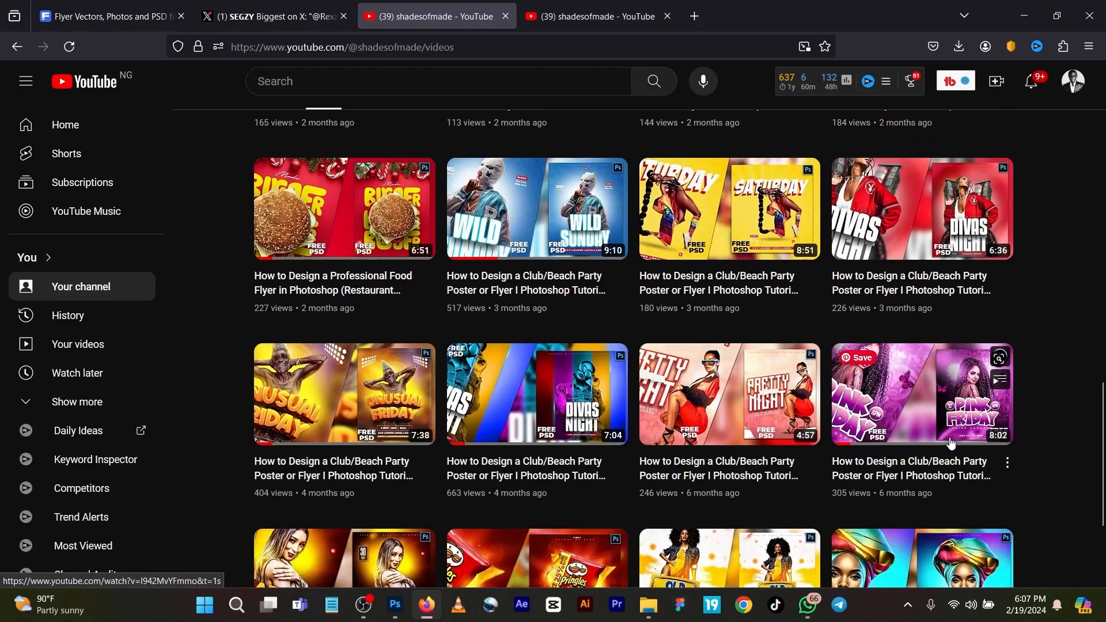
scroll("down", 3)
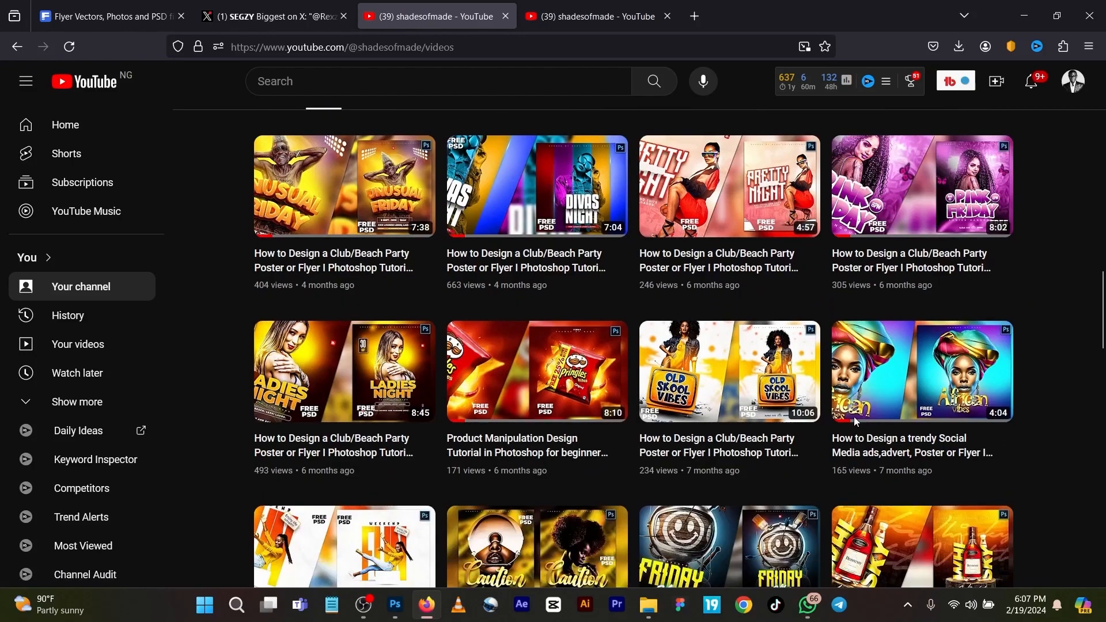
scroll("down", 3)
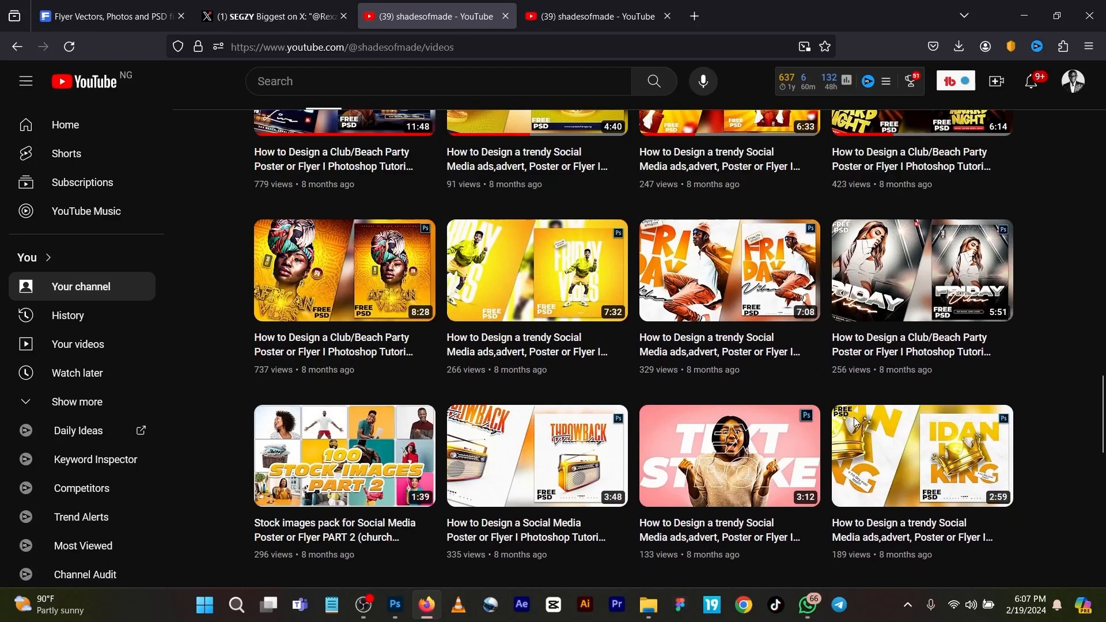
scroll("down", 3)
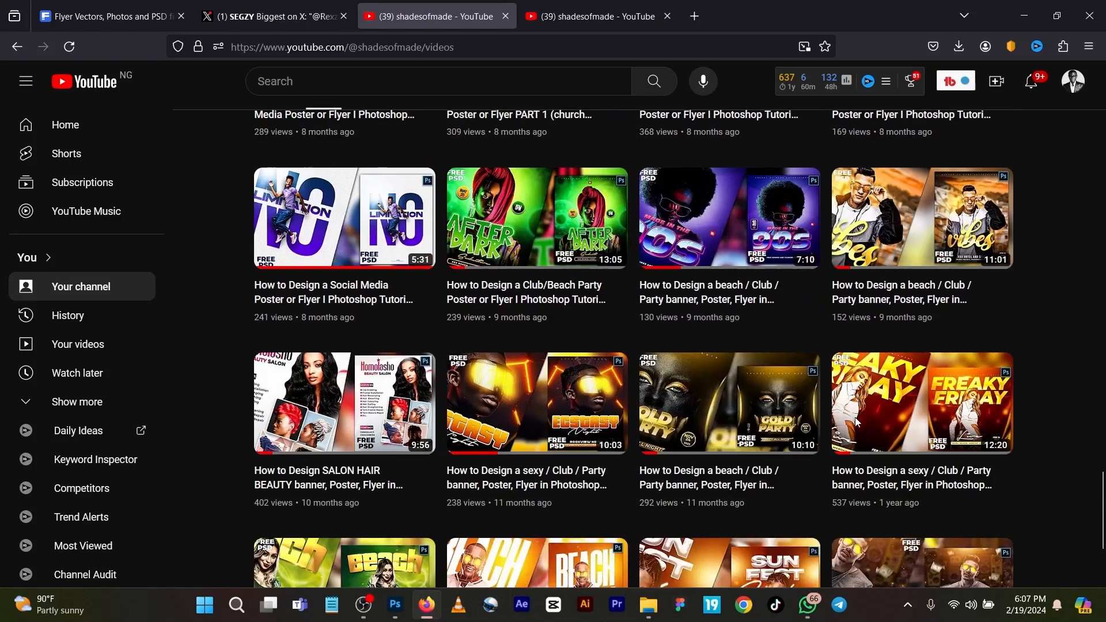
scroll("down", 3)
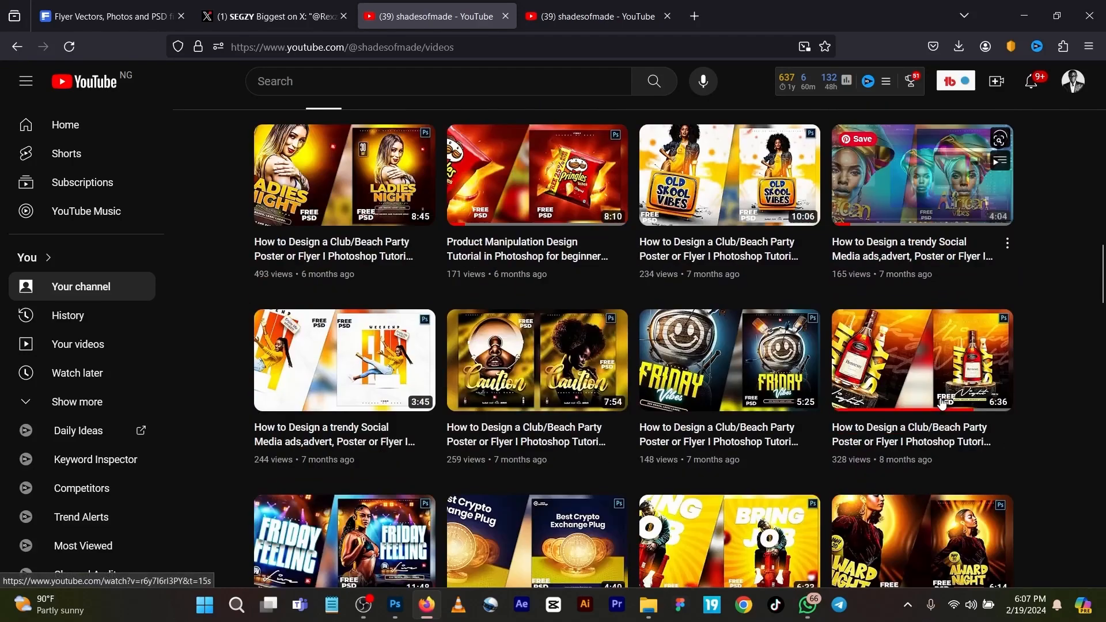
scroll("down", 3)
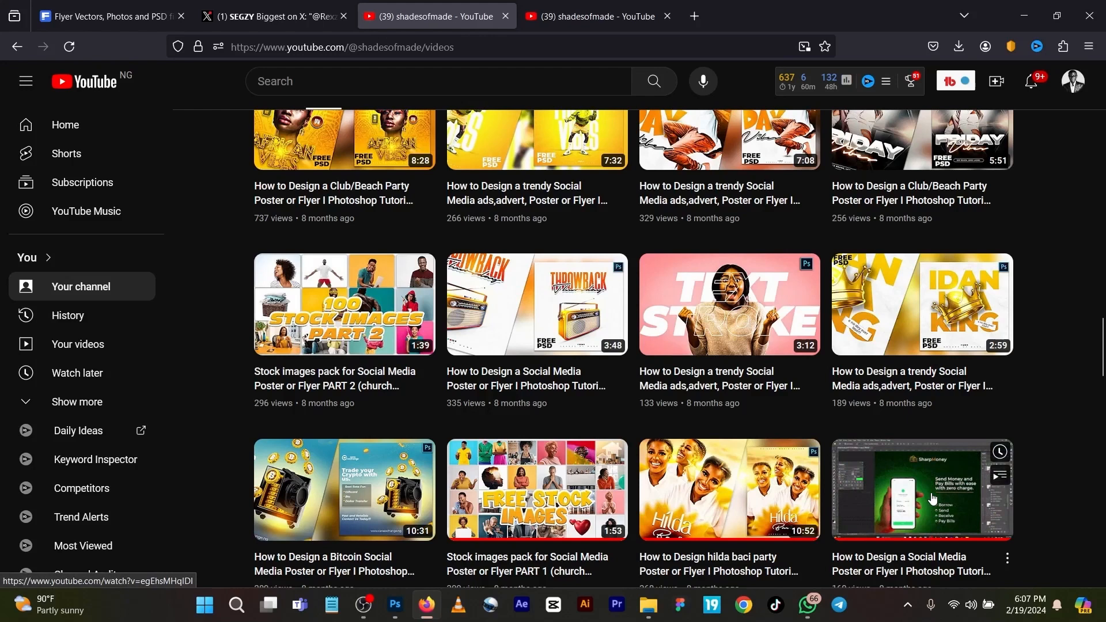
scroll("down", 3)
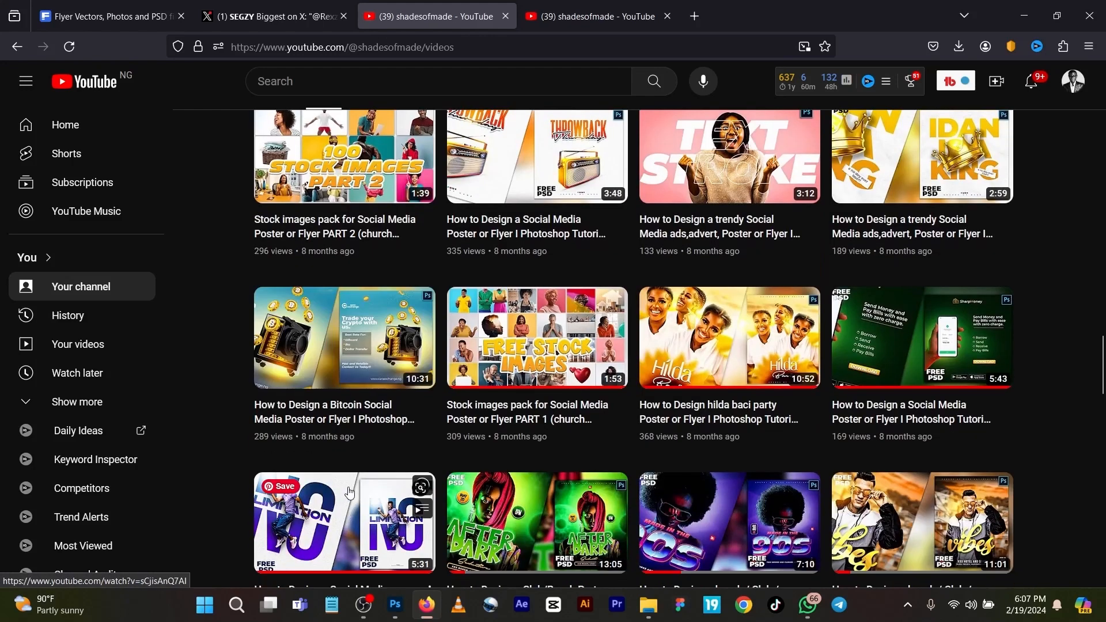
mouse_move(532, 495)
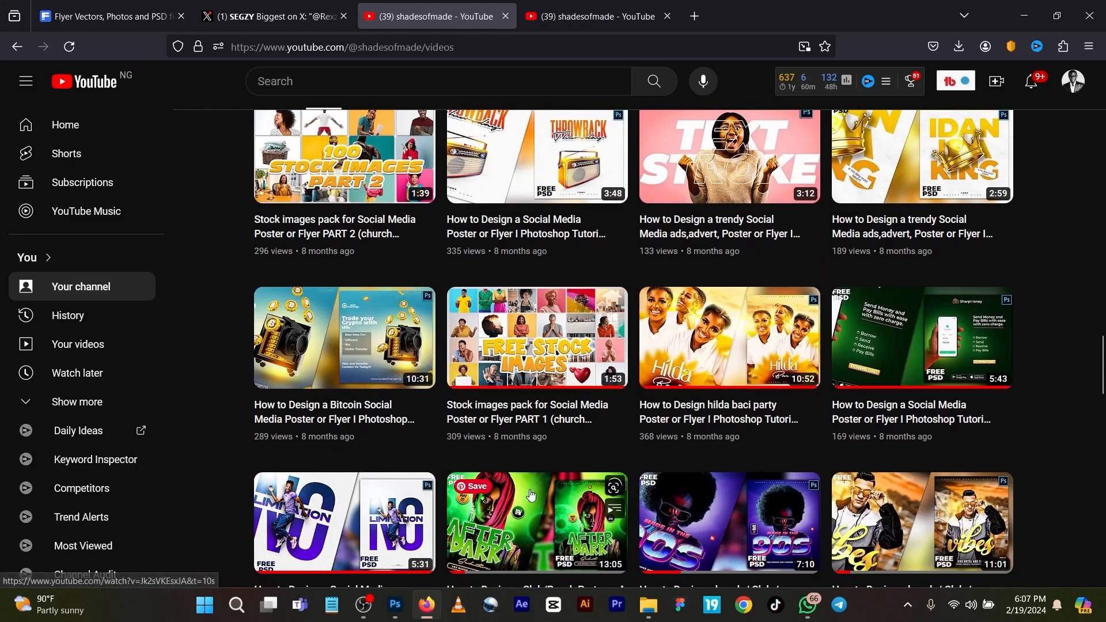
left_click(395, 605)
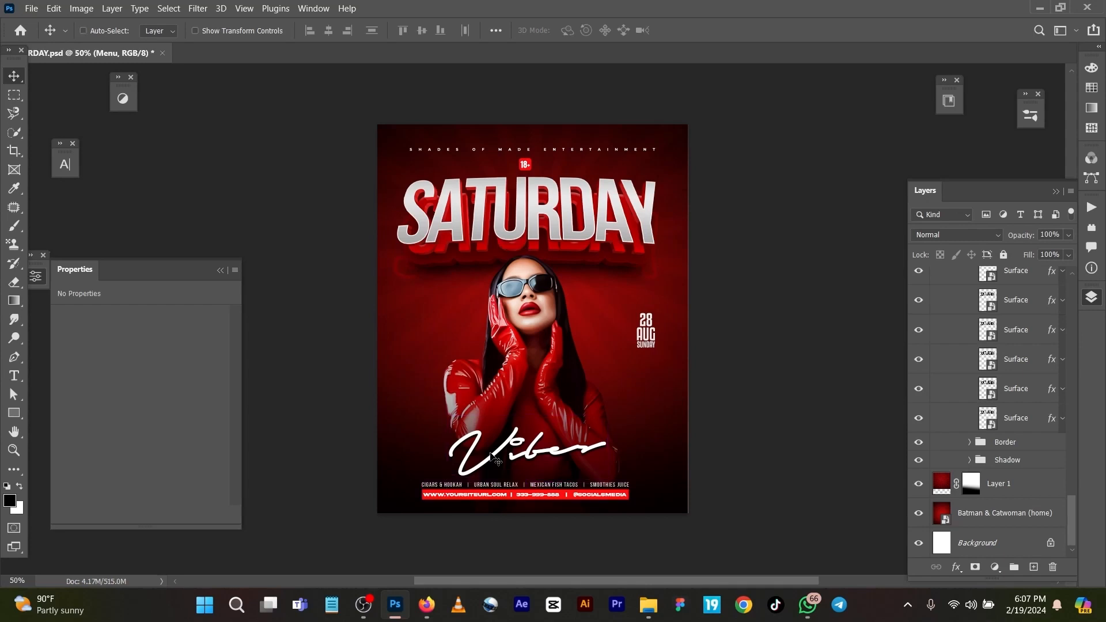
Create a new blank 1080 x 1350 px portrait document at 300 ppi
left_click(38, 10)
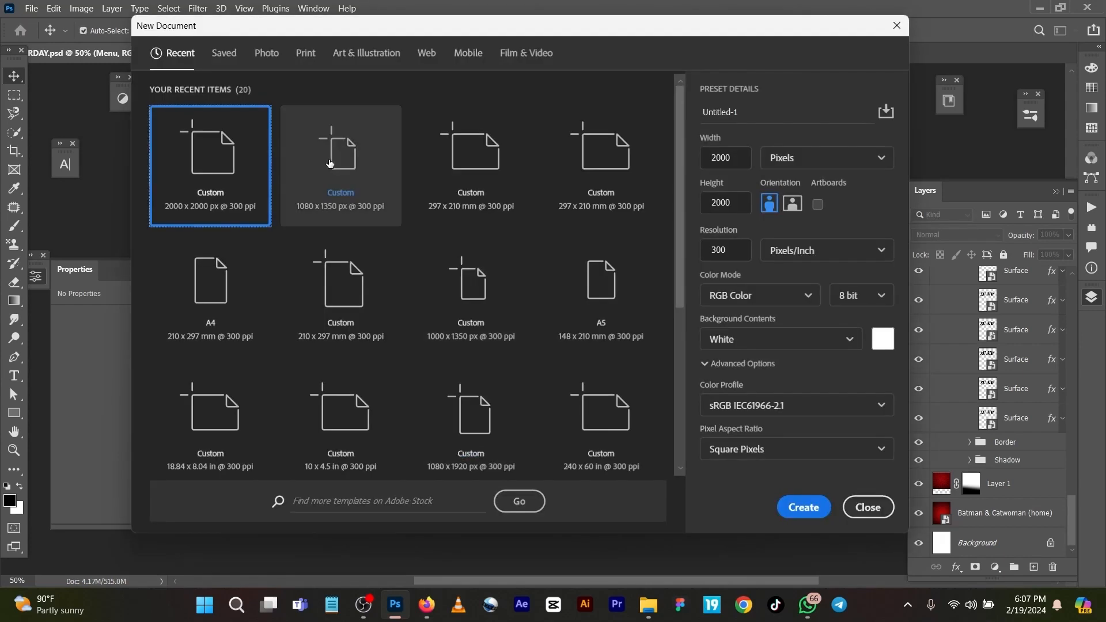
left_click(340, 164)
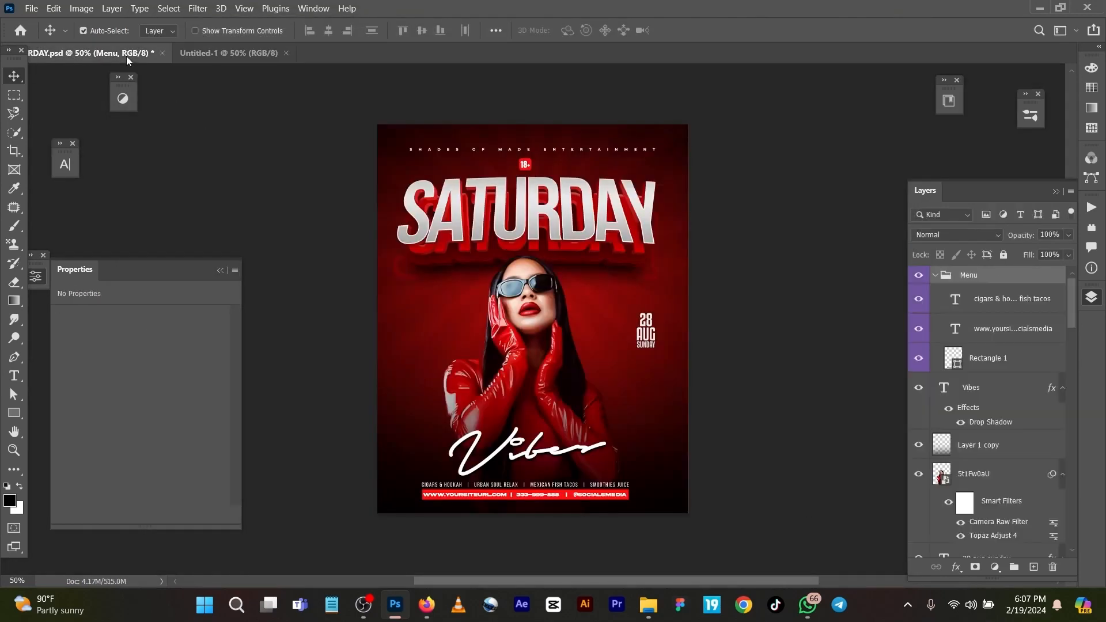
Copy the red gradient background image layer from SATURDAY.psd into Untitled-1
scroll("down", 3)
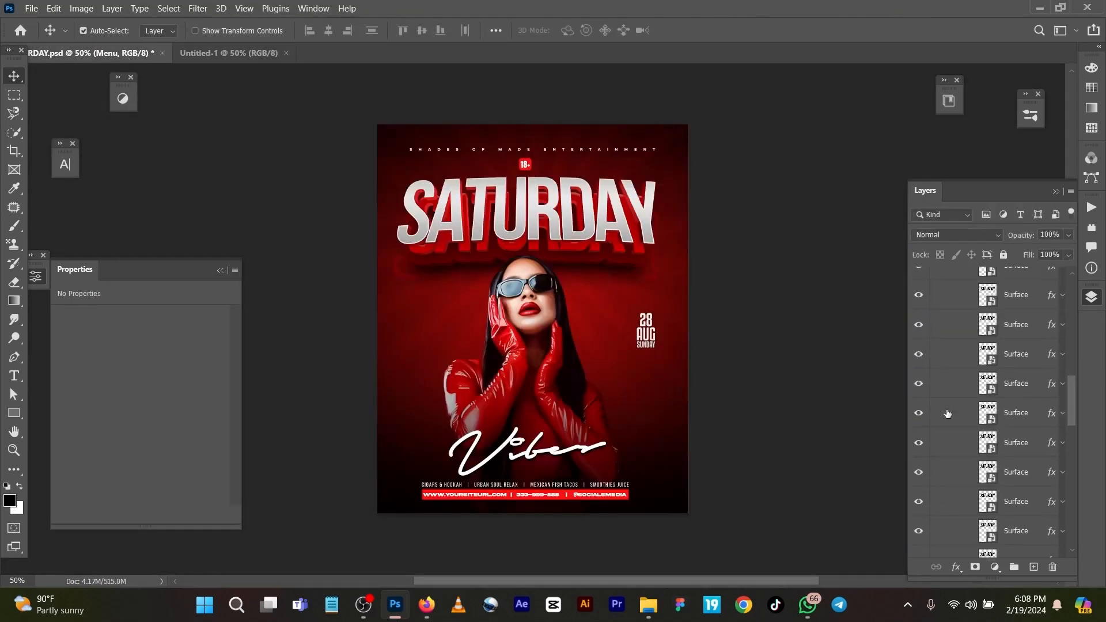
scroll("down", 3)
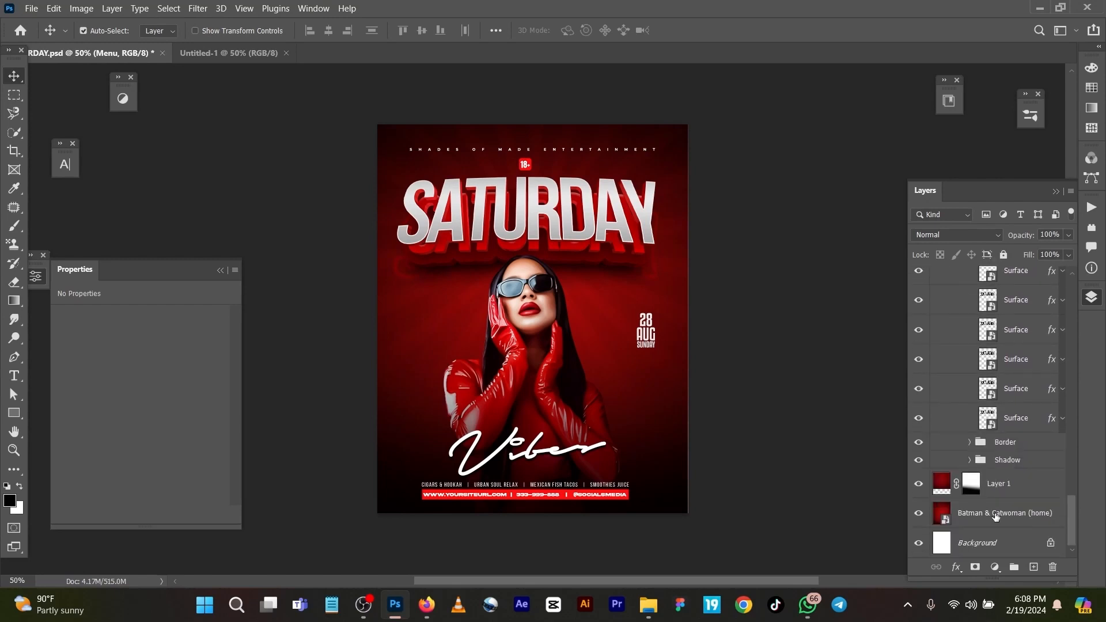
left_click(1005, 512)
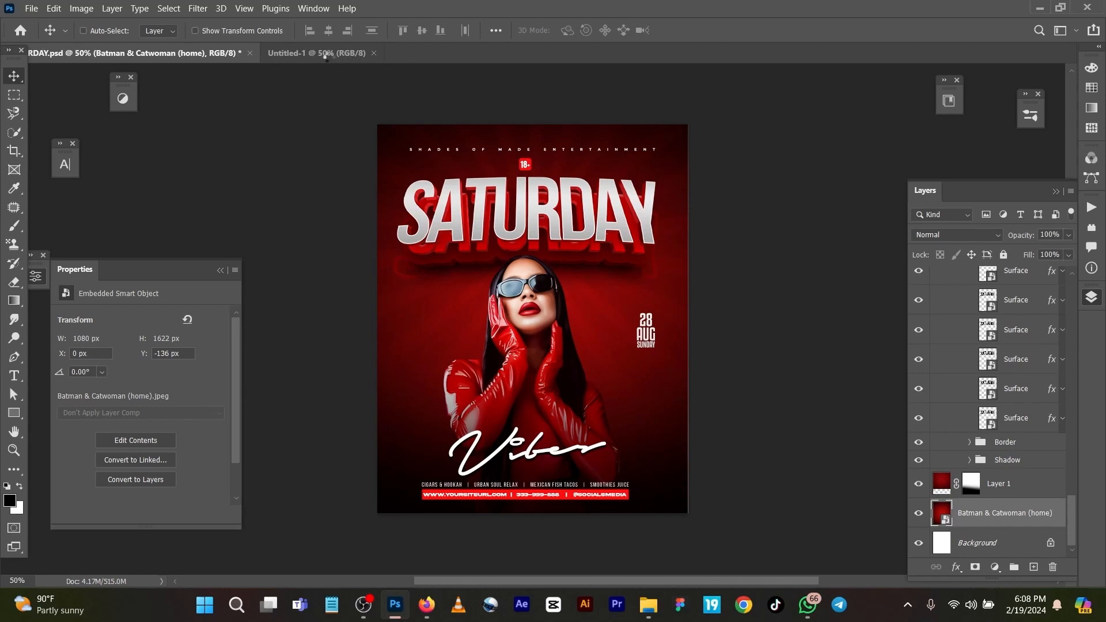
left_click(316, 53)
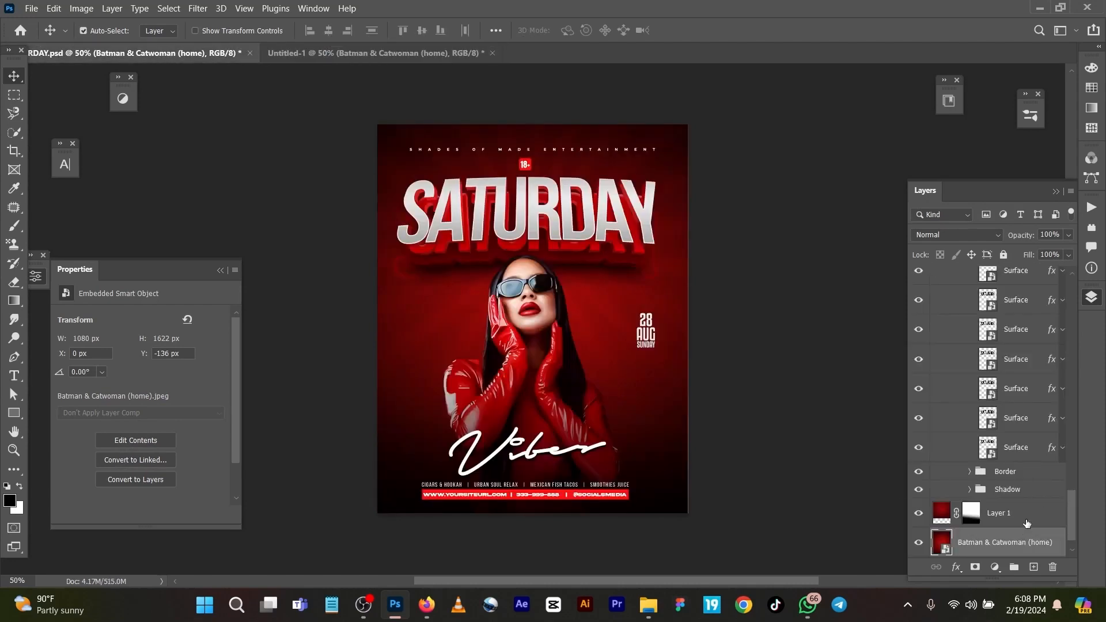
left_click(998, 513)
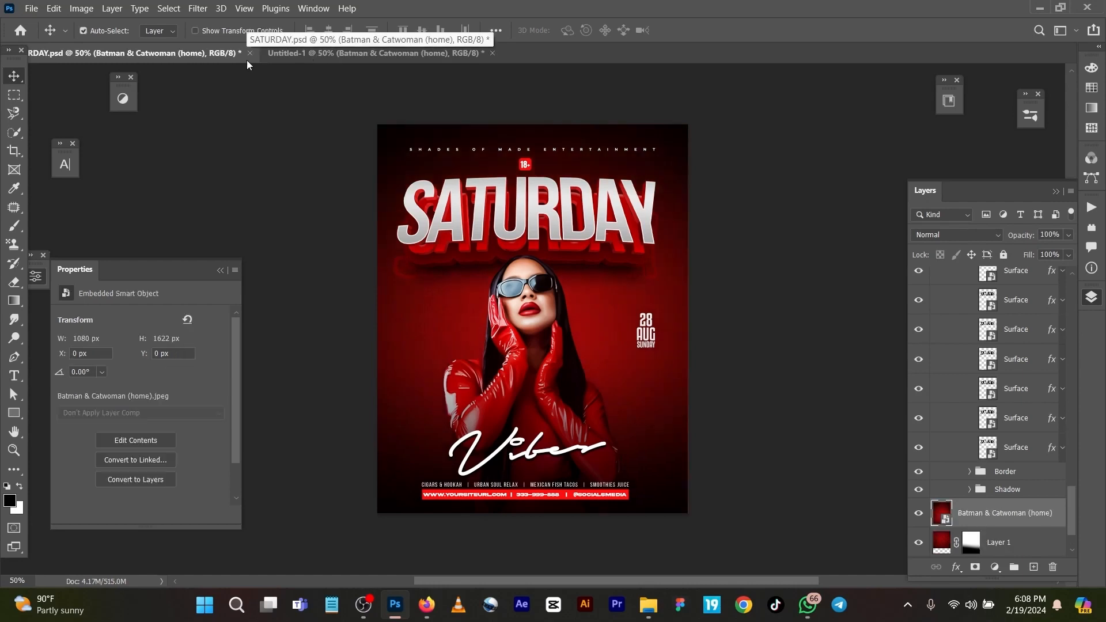
left_click(368, 53)
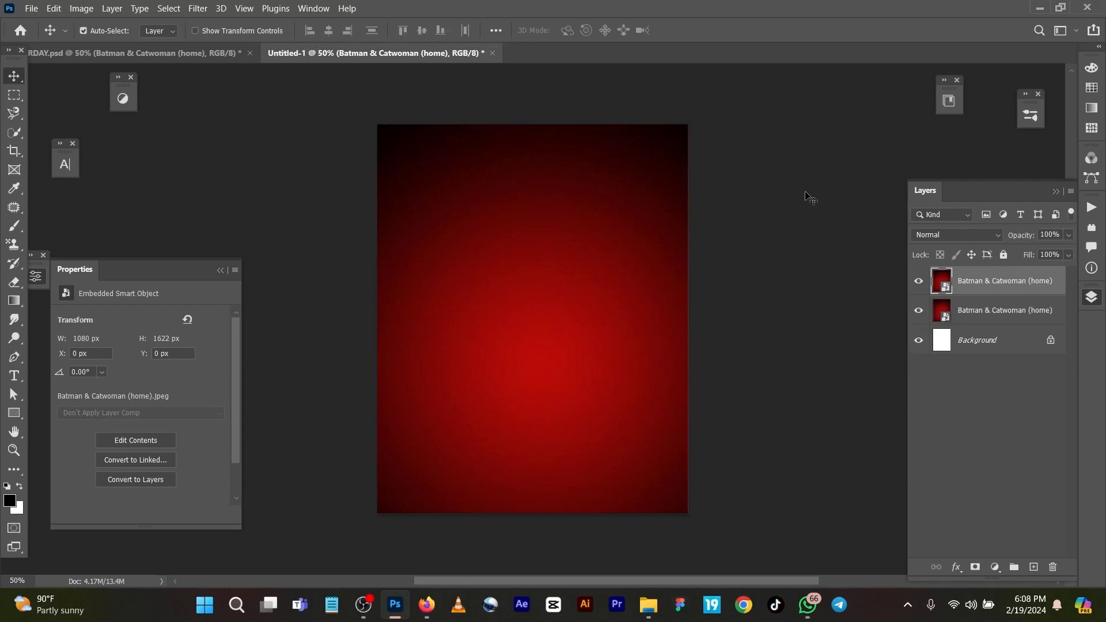
mouse_move(293, 83)
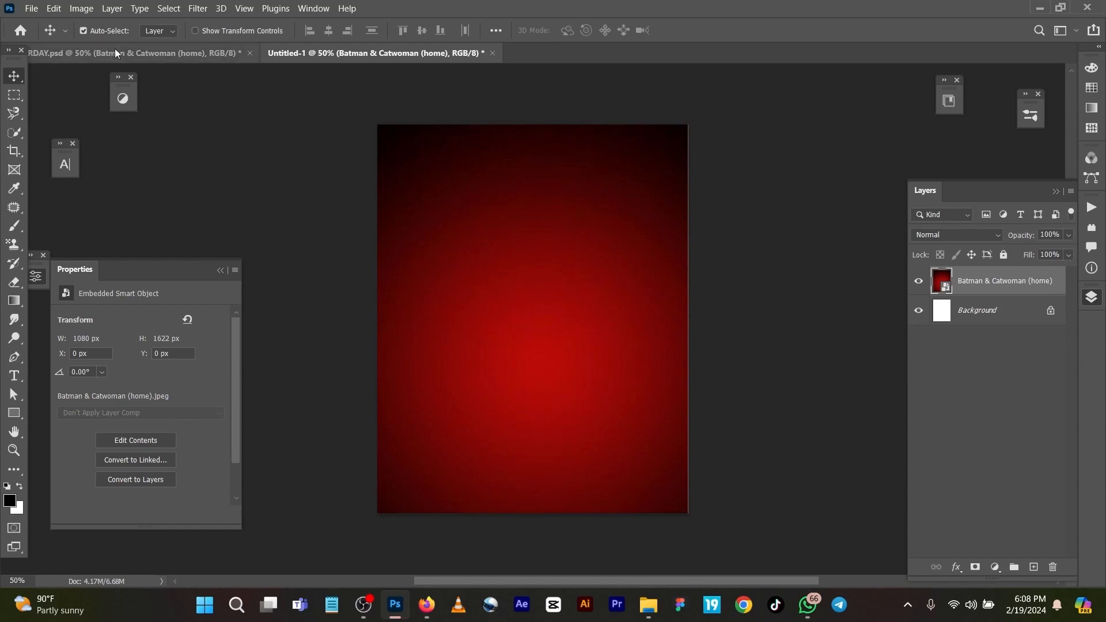
Return to the SATURDAY flyer and select Layer 1, the sunburst rays layer
left_click(116, 53)
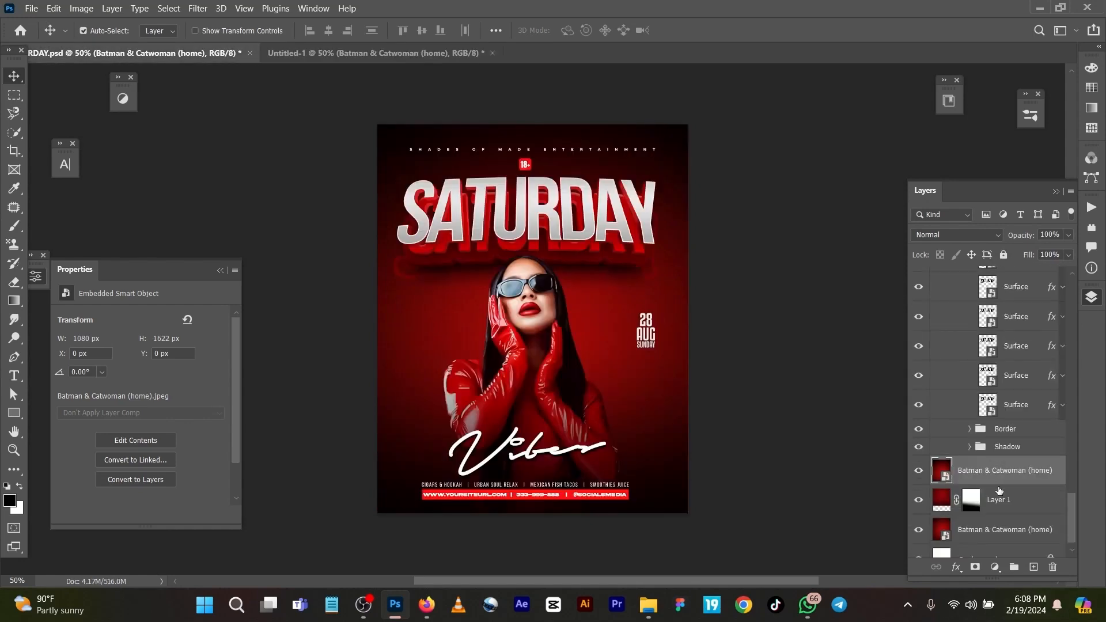
left_click(998, 500)
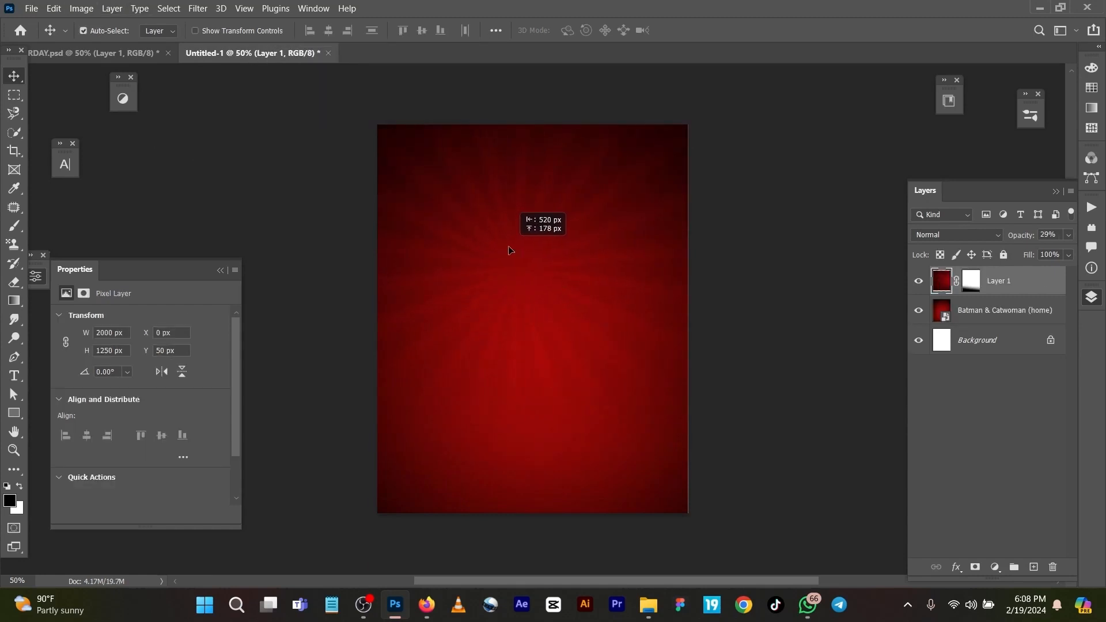
Position the copied sunburst rays layer toward the top over the red background
left_click(970, 281)
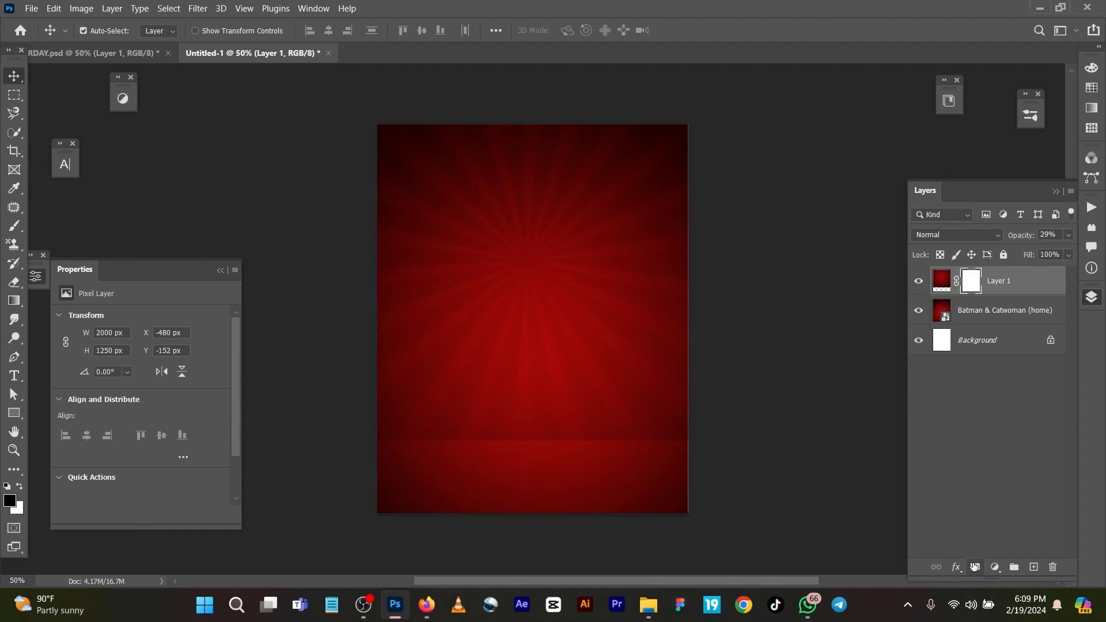
Fade the sunburst overlay toward the bottom with a gradient on Layer 1's mask
left_click(970, 280)
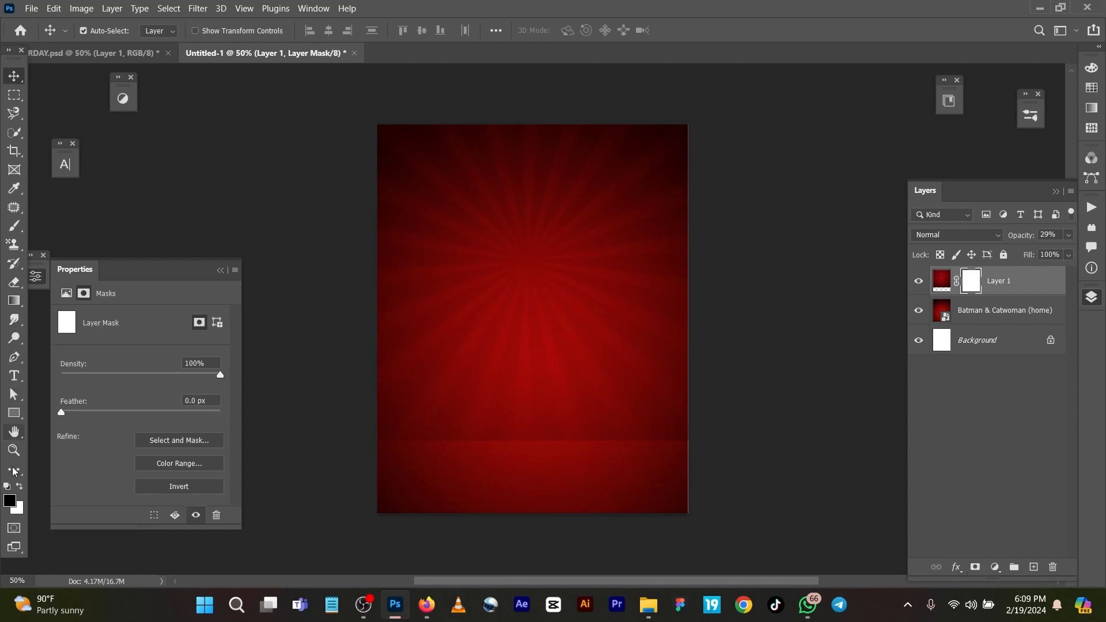
mouse_move(13, 302)
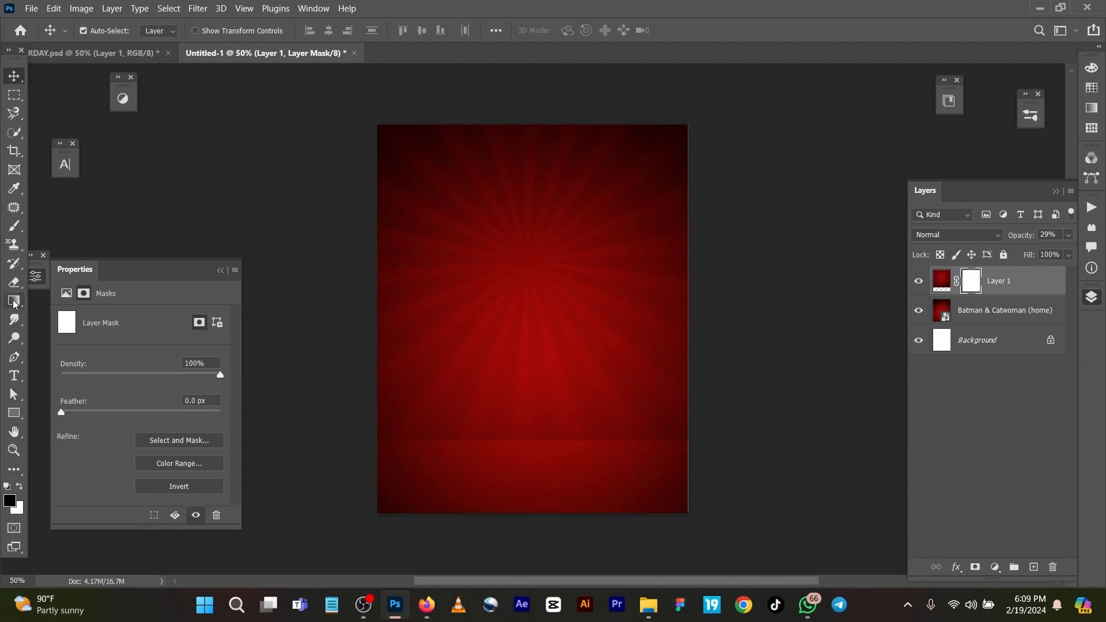
mouse_move(14, 301)
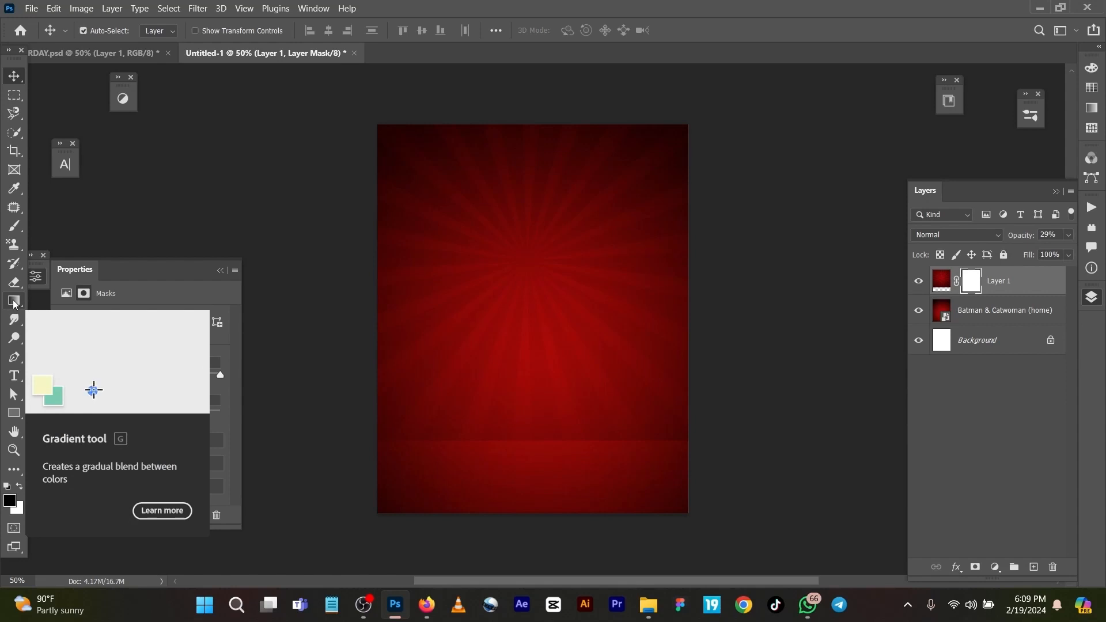
left_click(14, 300)
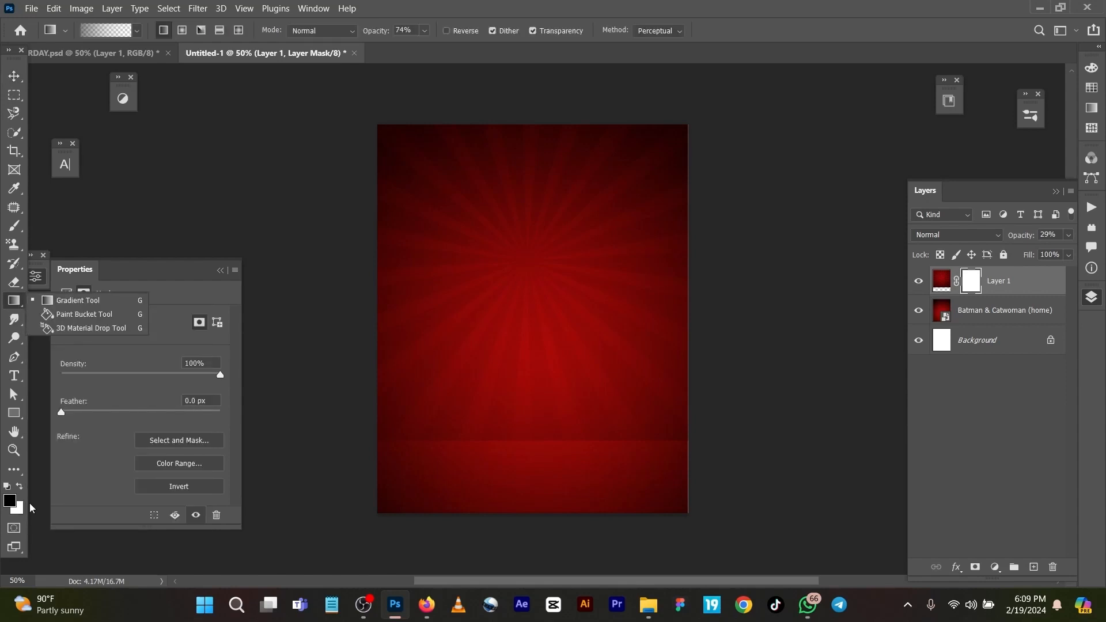
mouse_move(140, 474)
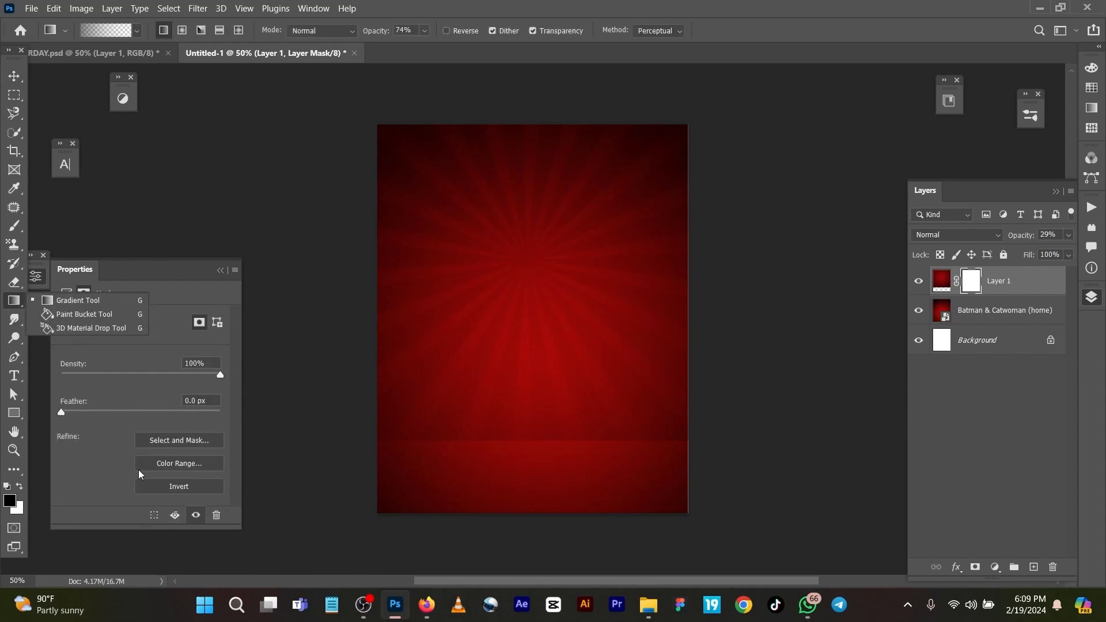
left_click_drag(536, 371, 539, 454)
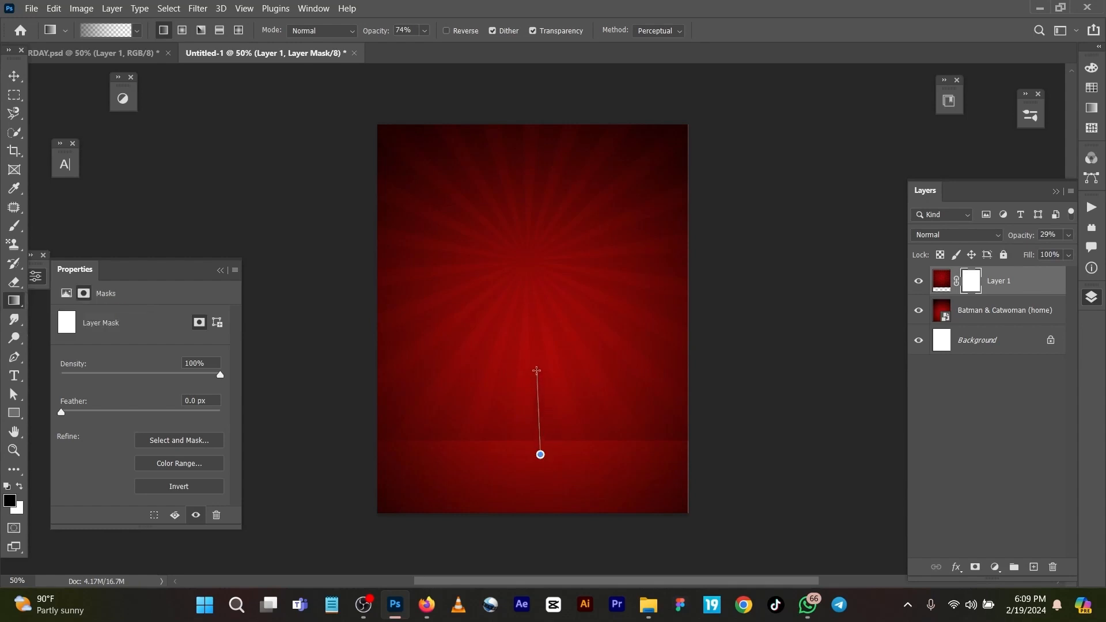
left_click_drag(536, 370, 516, 345)
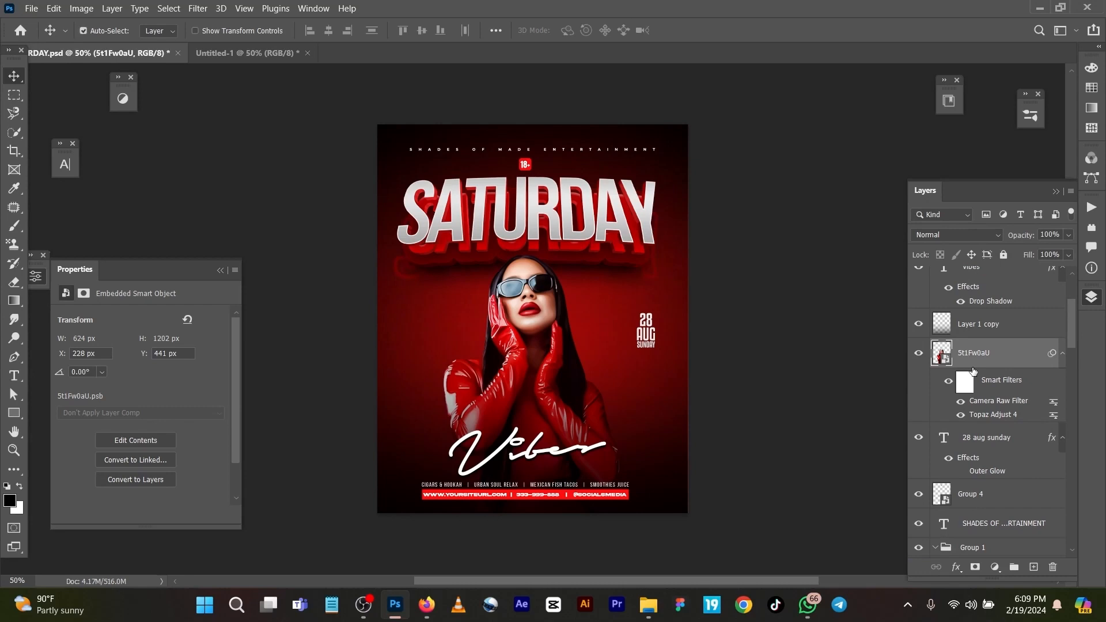
Bring the model photo into Untitled-1, seat it centred on the bottom edge, and add an empty layer above
left_click(235, 53)
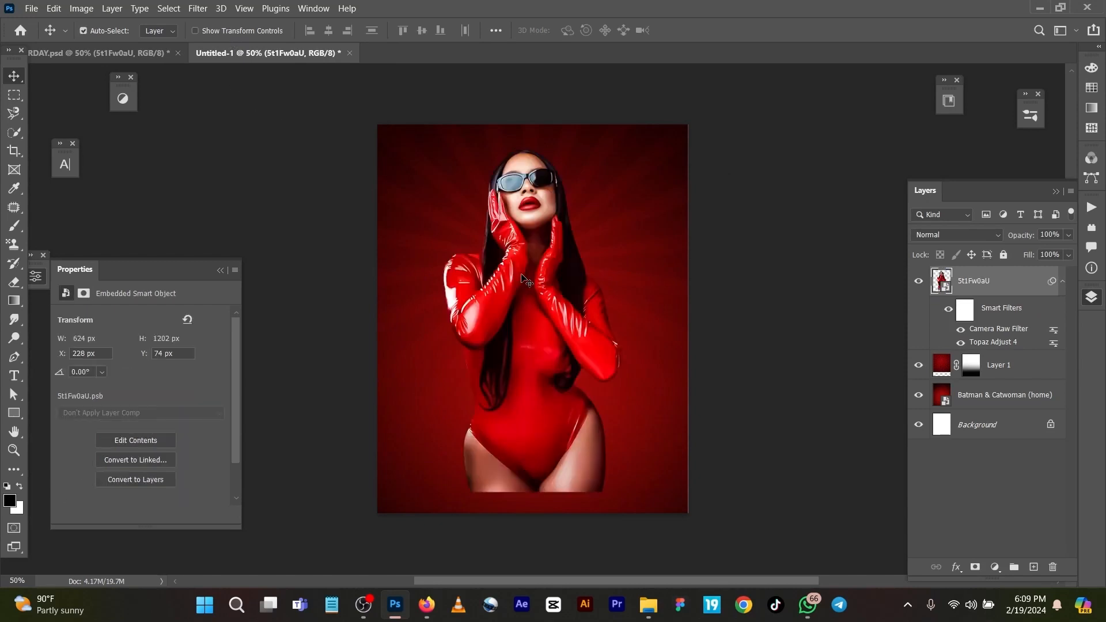
left_click_drag(532, 279, 532, 457)
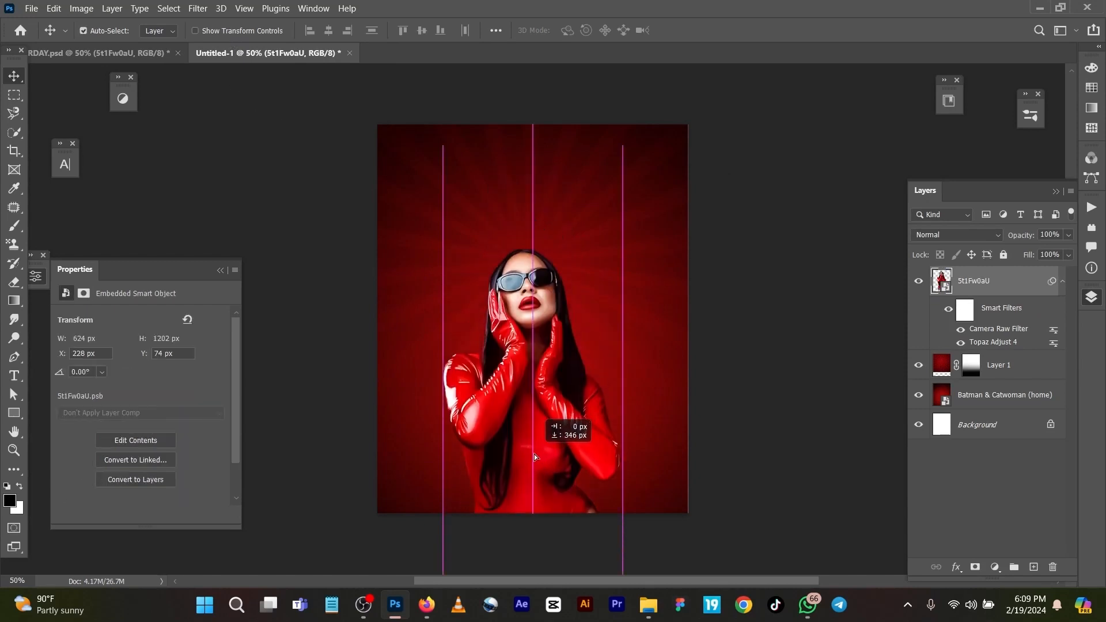
left_click_drag(532, 424, 532, 442)
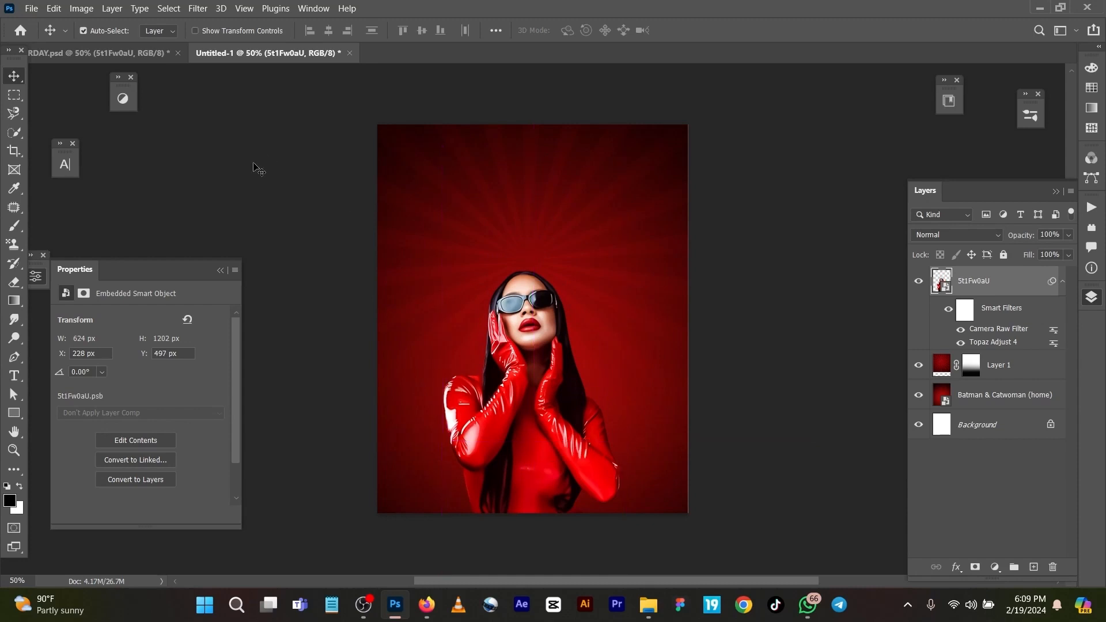
mouse_move(987, 487)
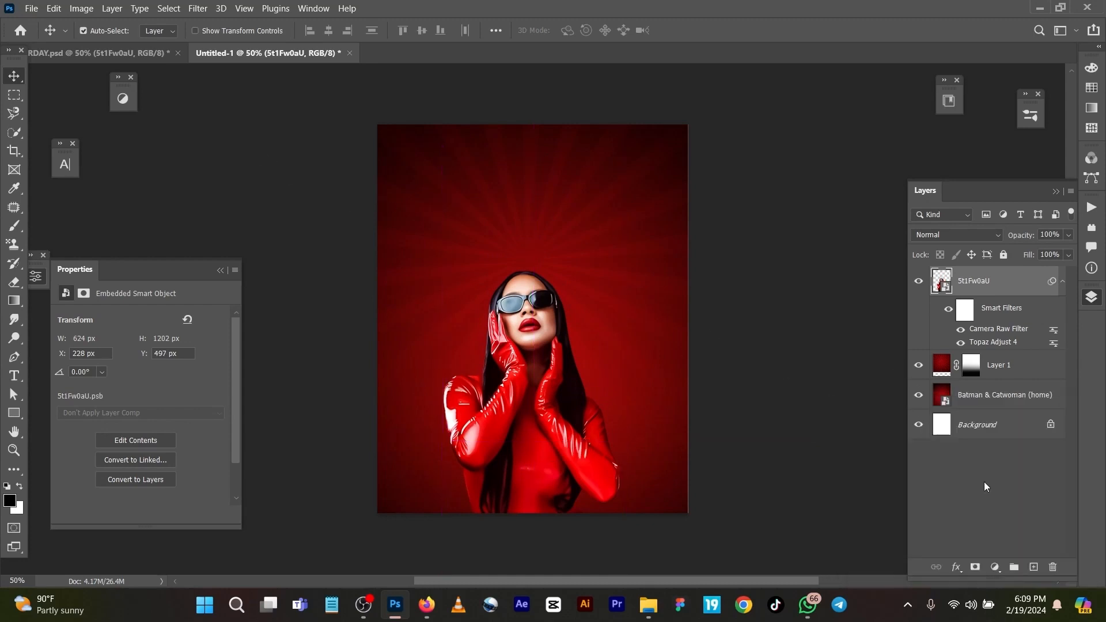
left_click(1033, 567)
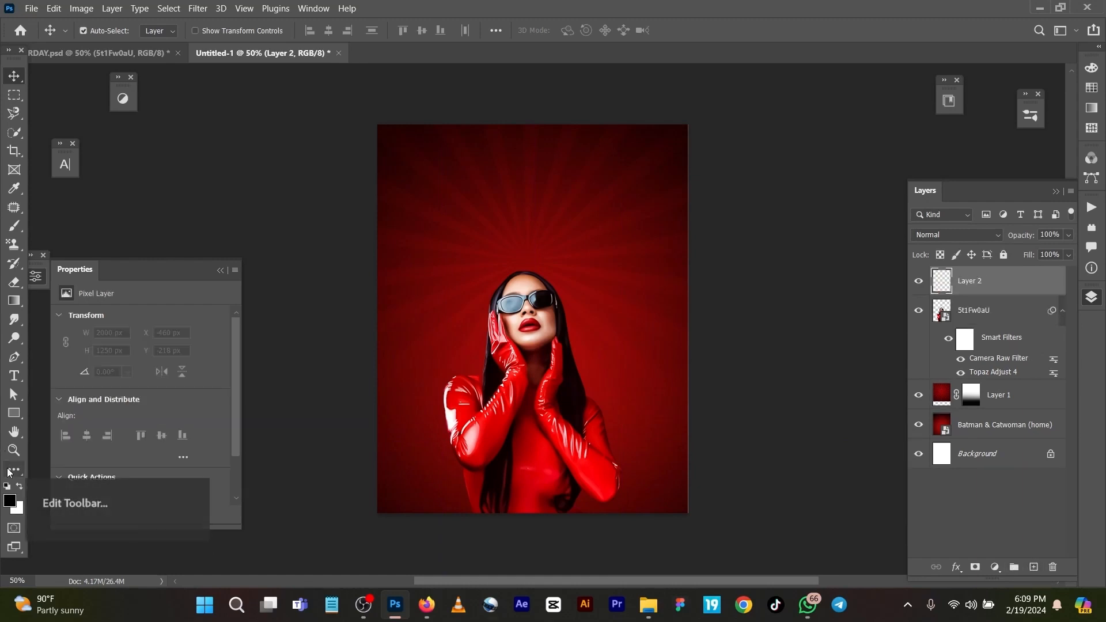
mouse_move(9, 517)
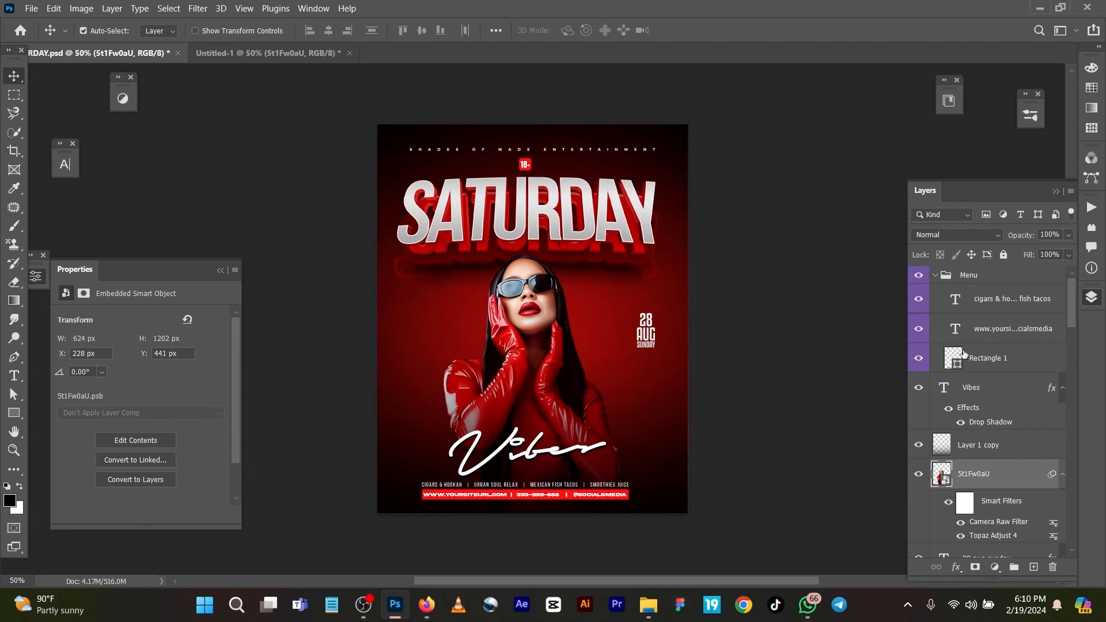
mouse_move(601, 221)
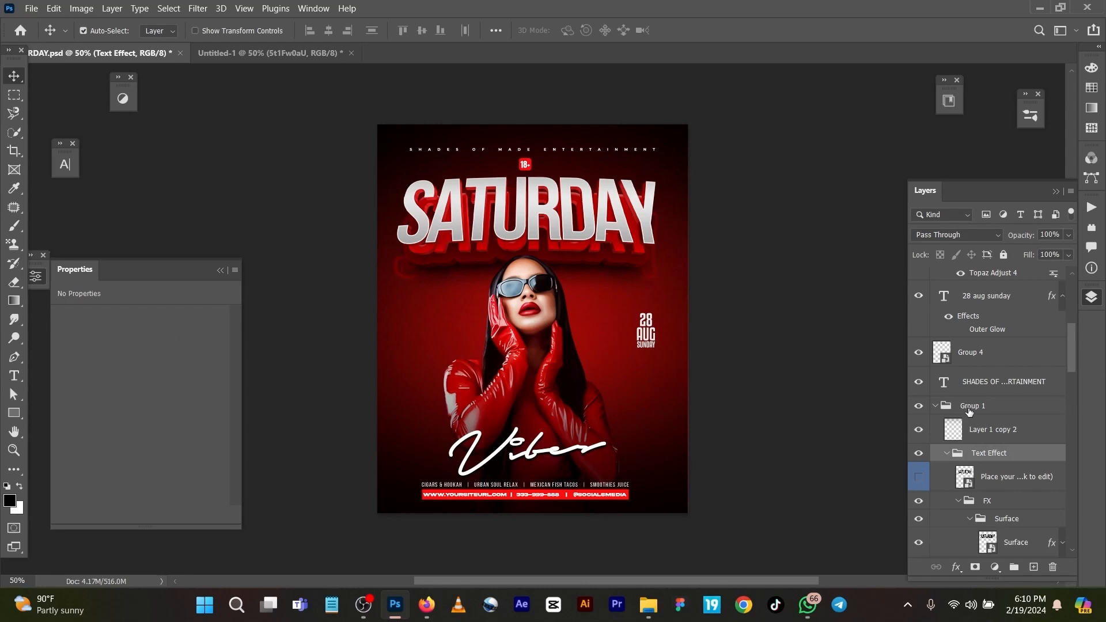
Drop Group 1 with the 3D SATURDAY text onto the new flyer's canvas
left_click(972, 405)
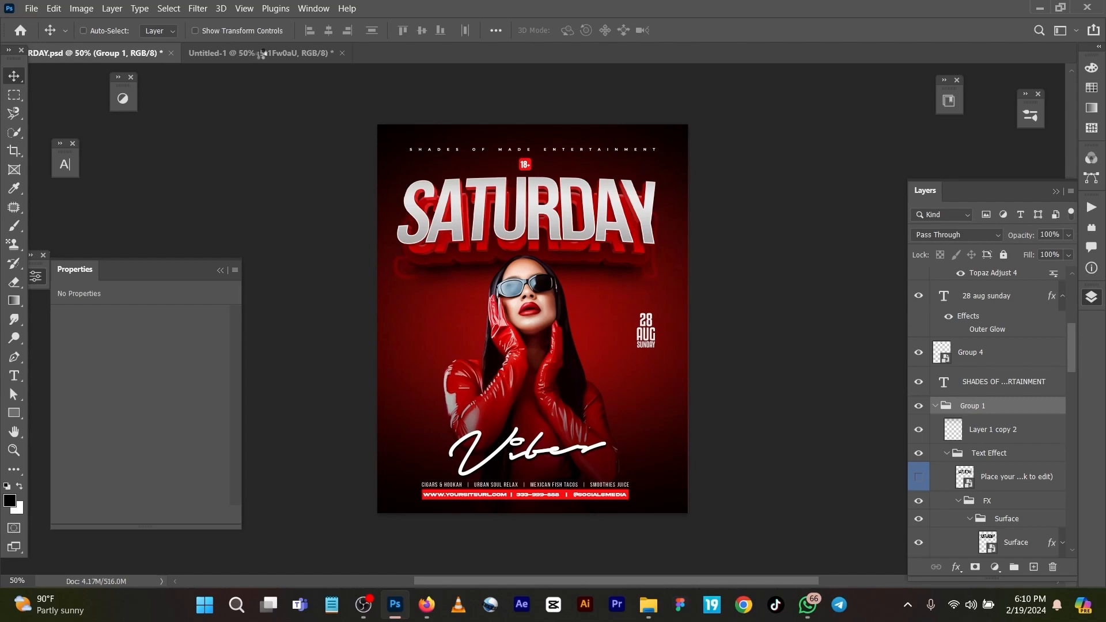
mouse_move(264, 59)
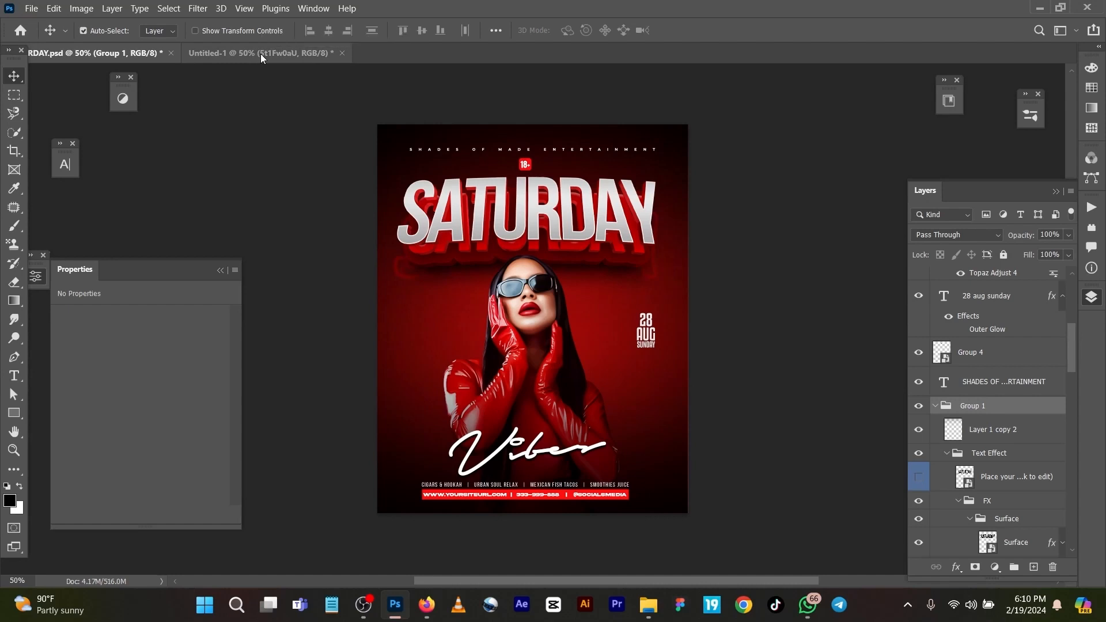
left_click(263, 52)
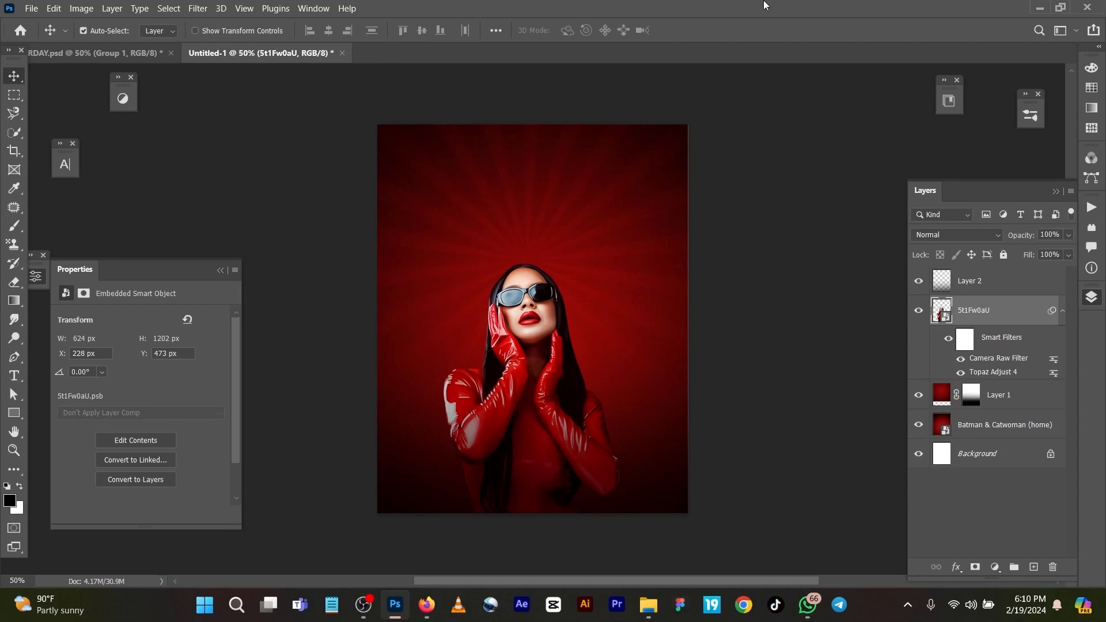
left_click(992, 281)
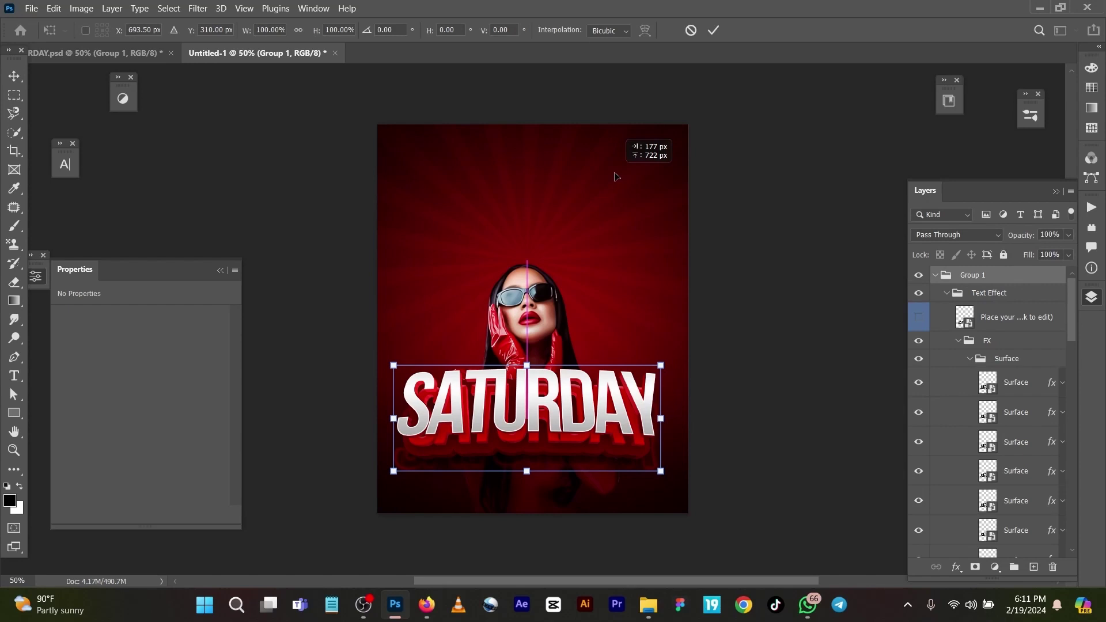
Move the SATURDAY text to the top centre just above the model's head and commit the transform
left_click_drag(525, 418, 569, 192)
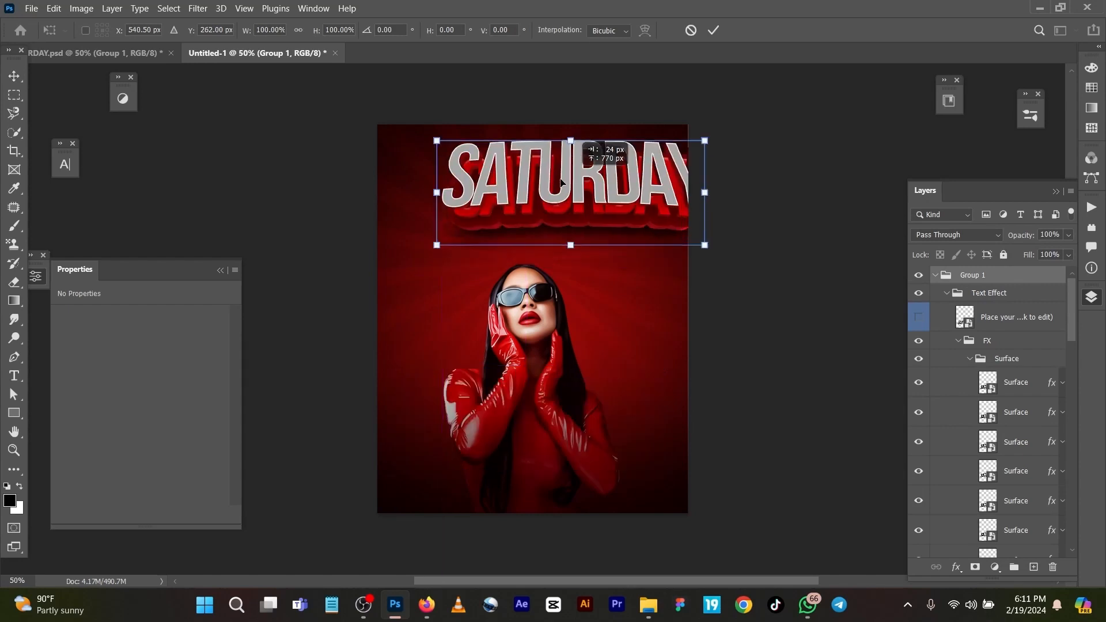
left_click_drag(561, 191, 532, 200)
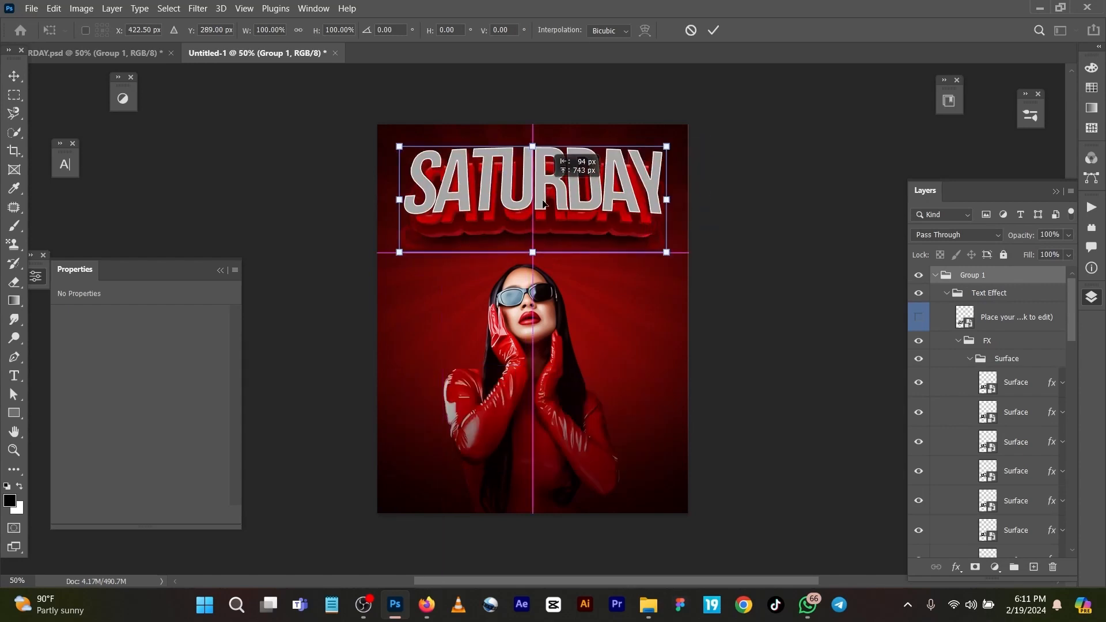
left_click_drag(533, 197, 499, 212)
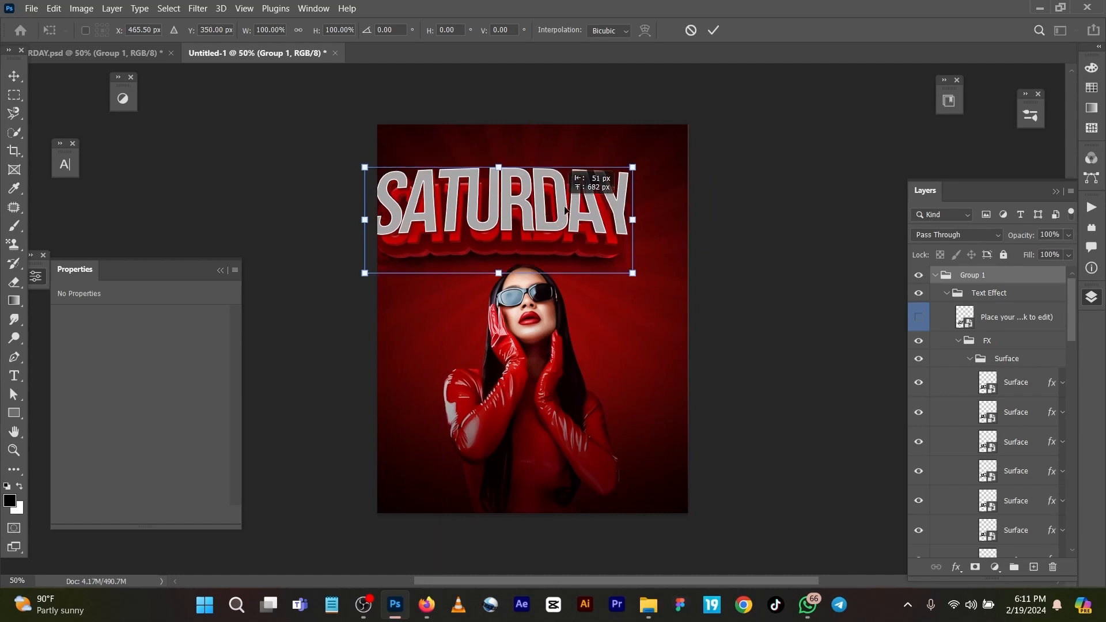
left_click_drag(497, 223, 511, 225)
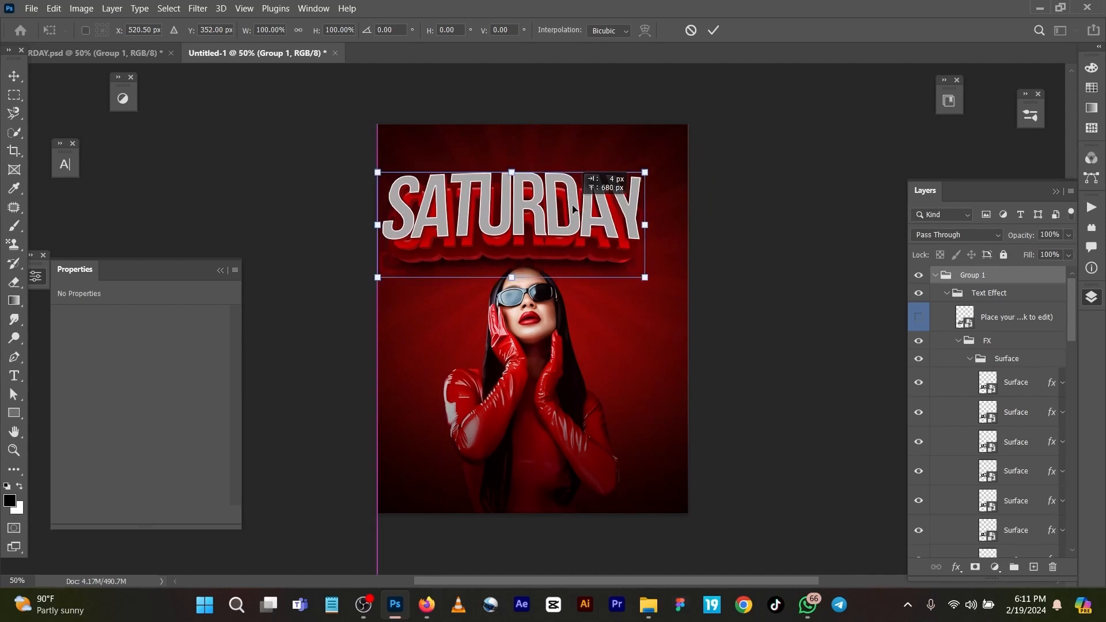
left_click(713, 31)
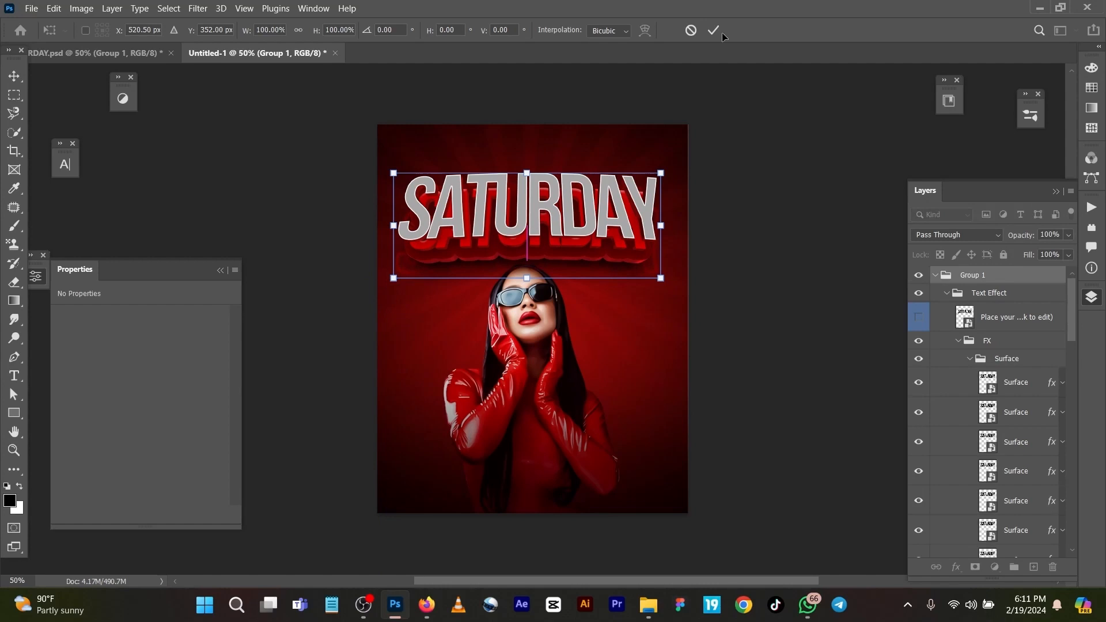
left_click(713, 30)
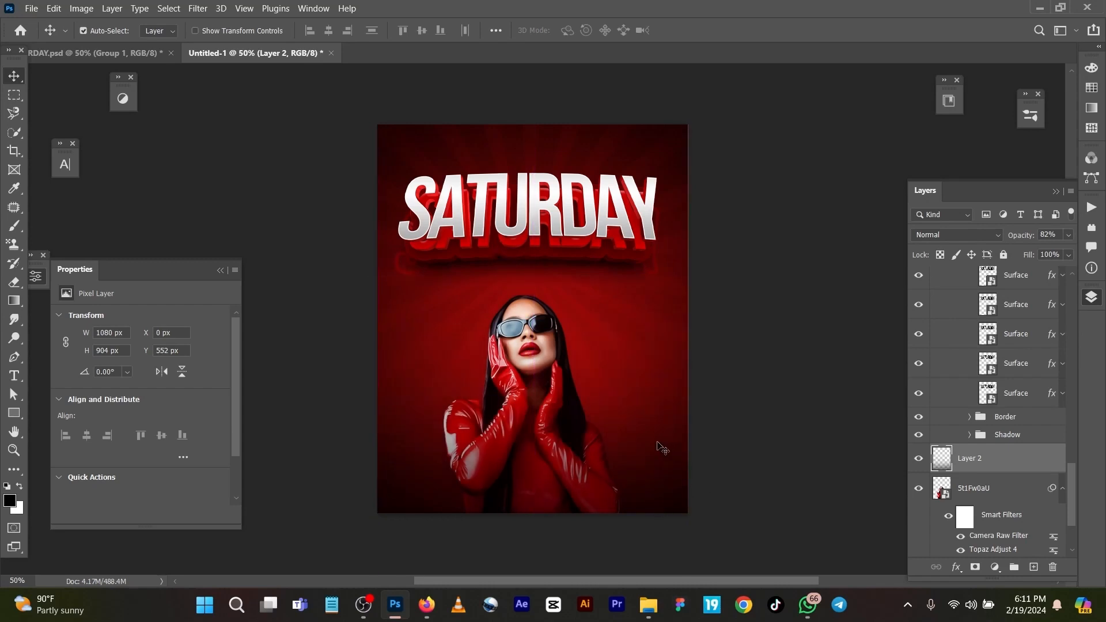
Switch to RDAY.psd to grab the SHADES OF MADE ENTERTAINMENT tagline layer
left_click(92, 51)
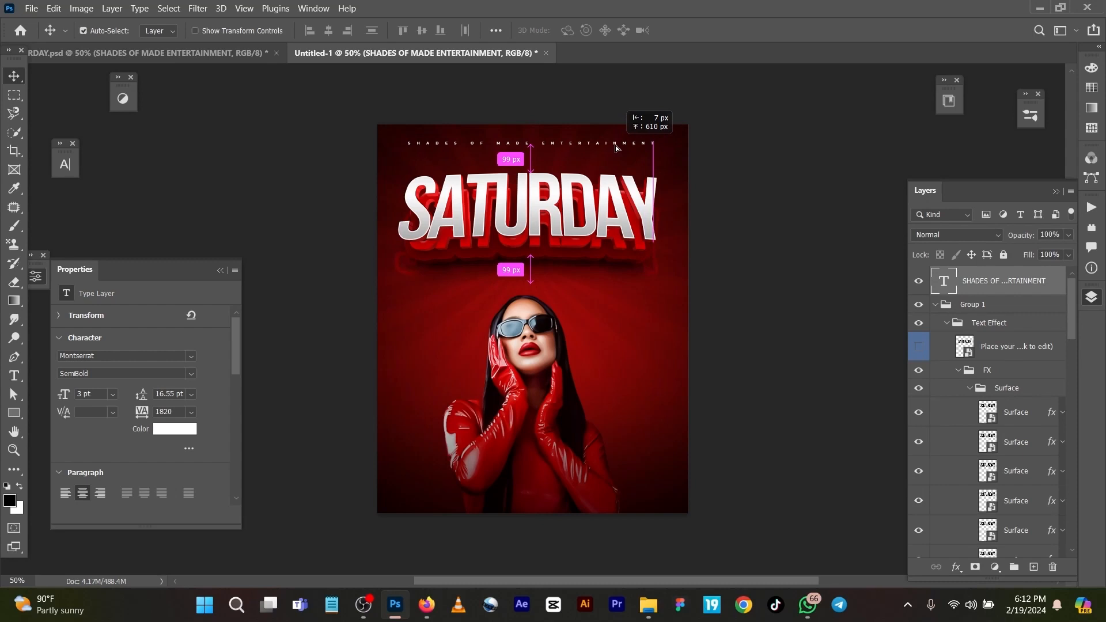
Carry the Group 4 red 18+ badge from RDAY.psd into Untitled-1
left_click(144, 53)
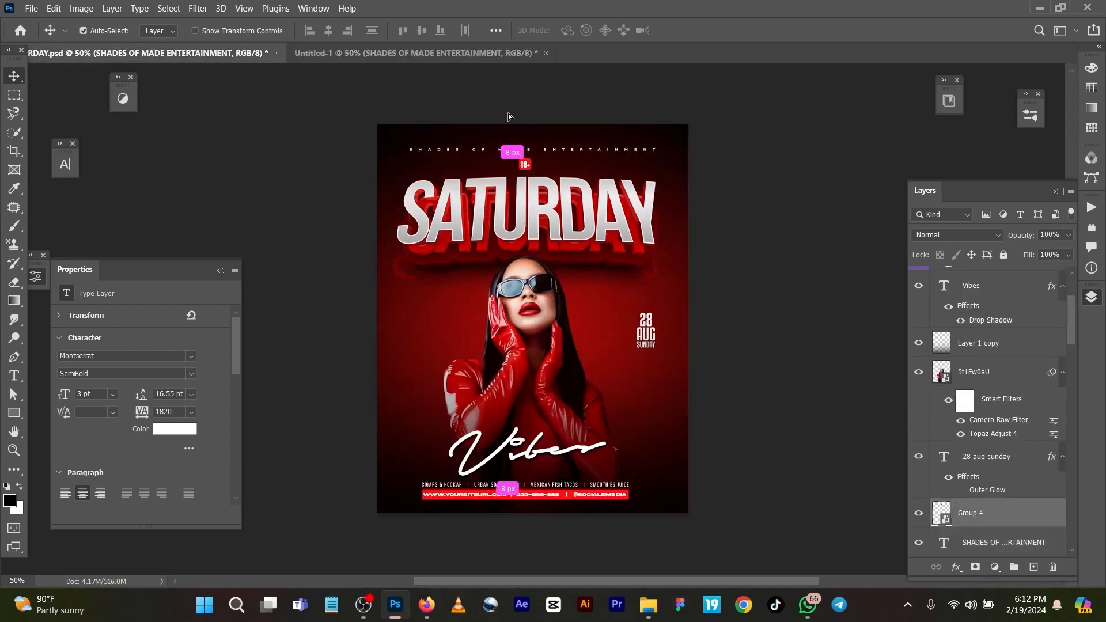
left_click(415, 53)
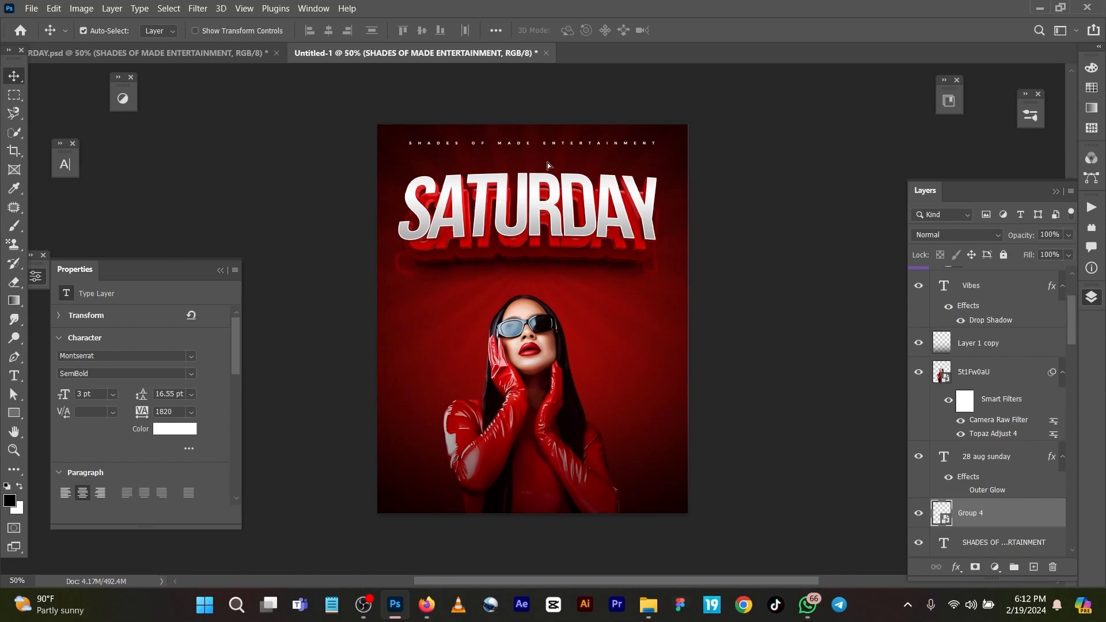
mouse_move(636, 167)
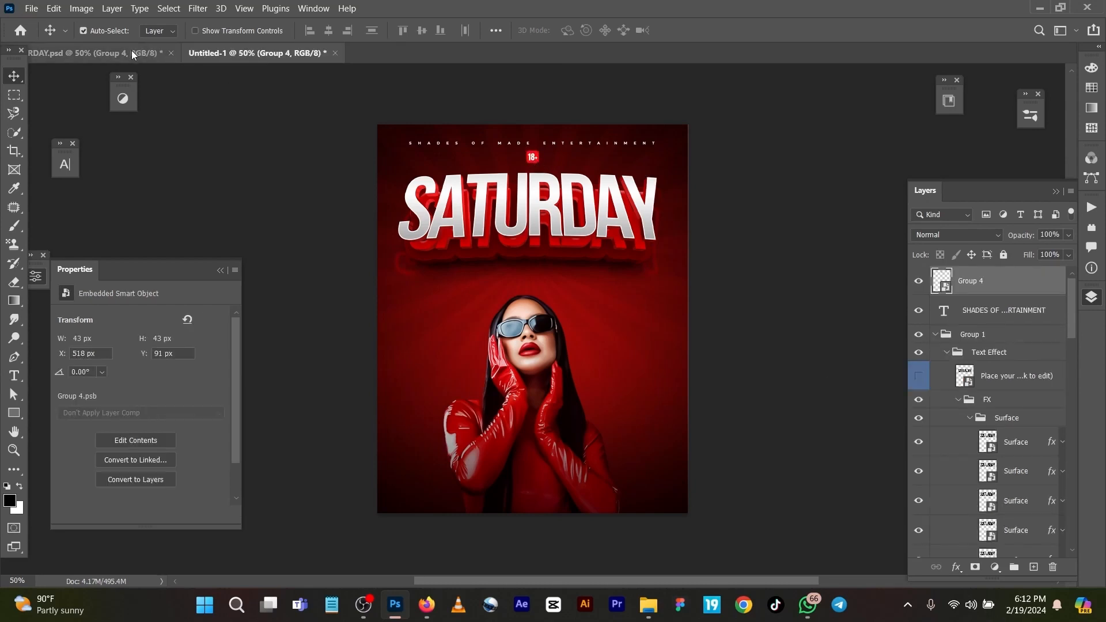
Return to RDAY.psd and scroll its Layers panel down to the background layer
left_click(90, 53)
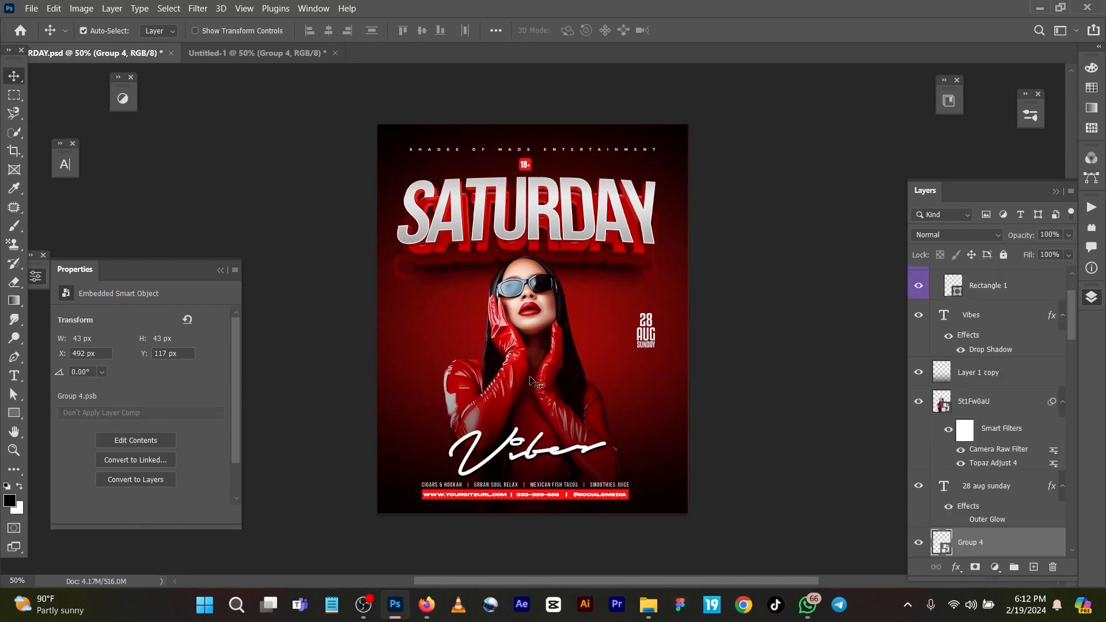
mouse_move(595, 434)
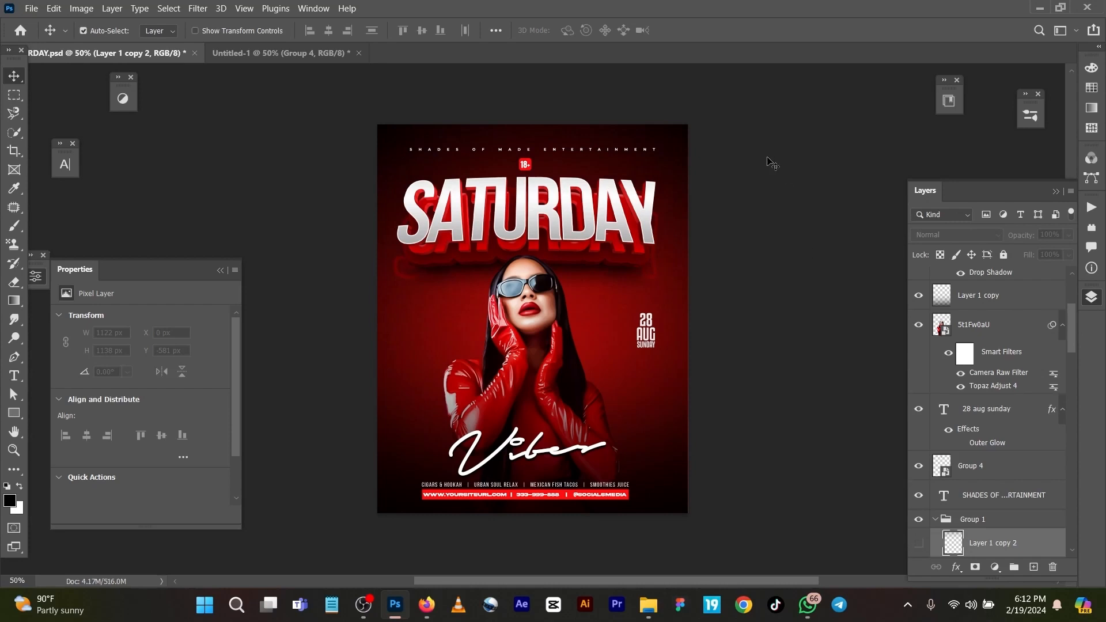
scroll("down", 3)
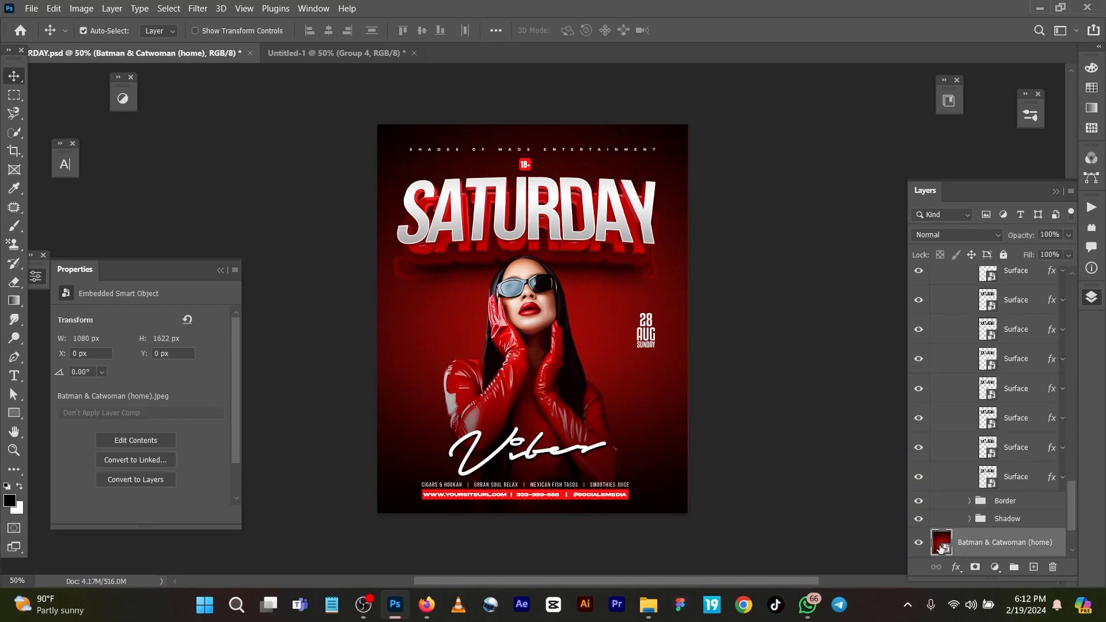
mouse_move(919, 542)
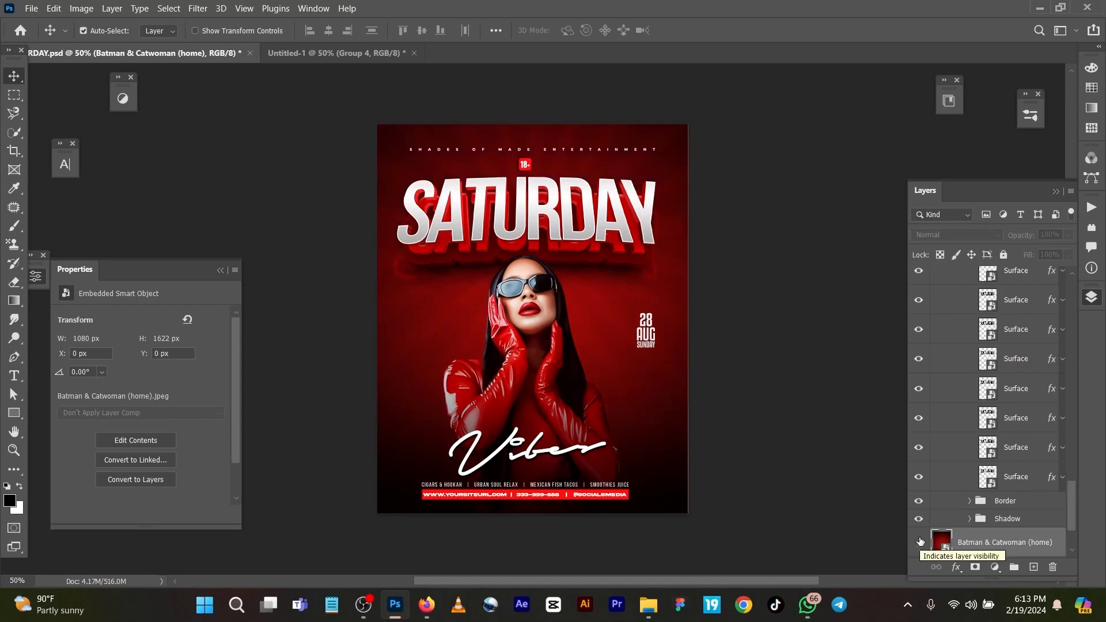
left_click(918, 542)
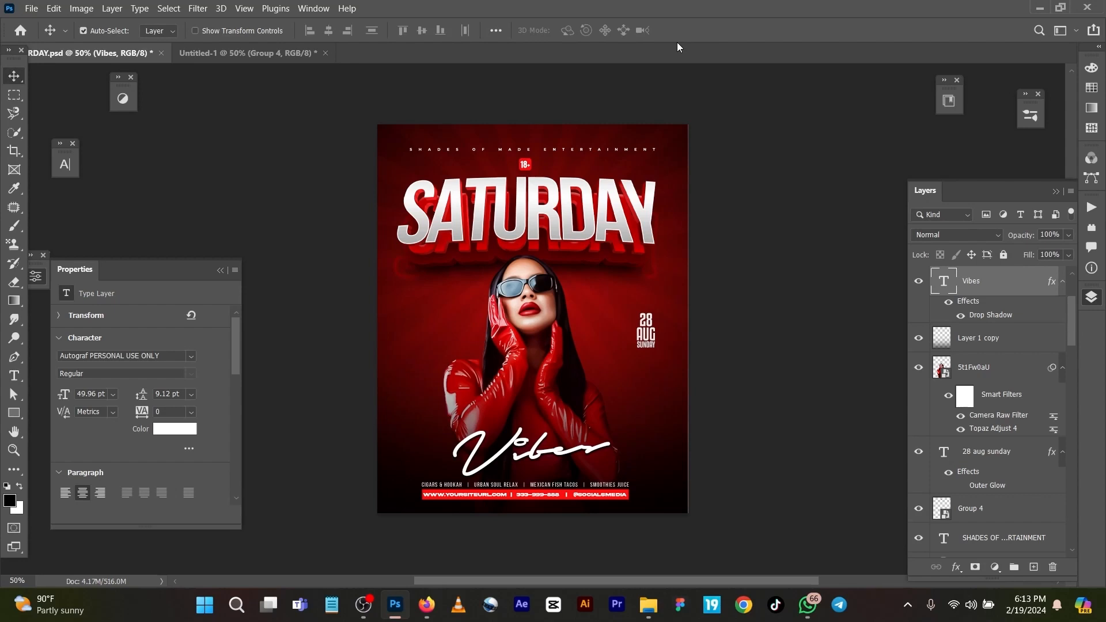
mouse_move(637, 384)
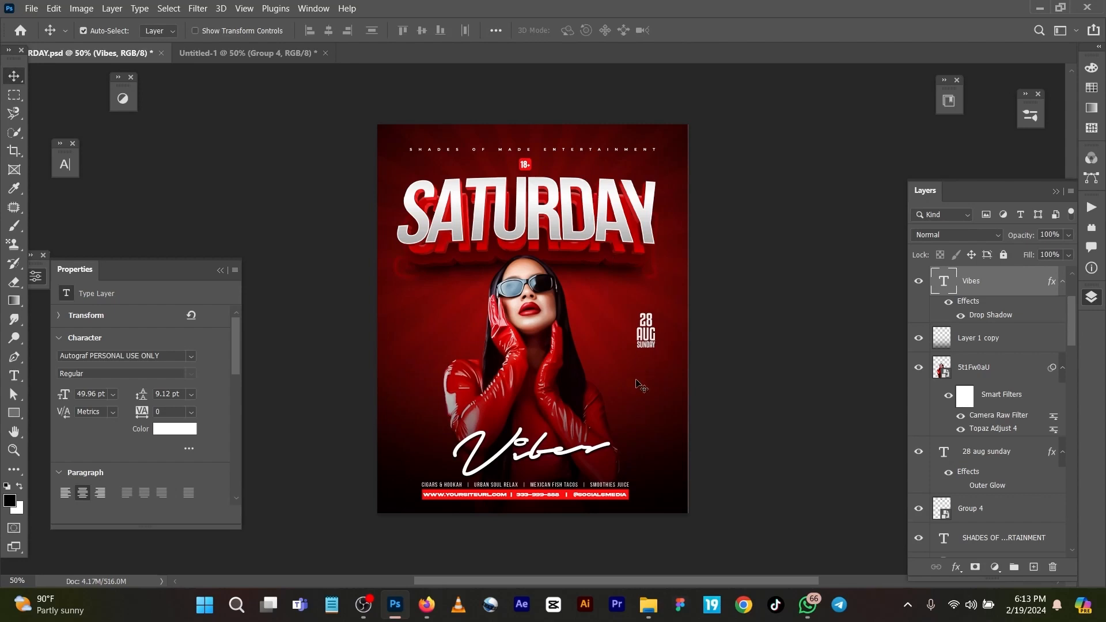